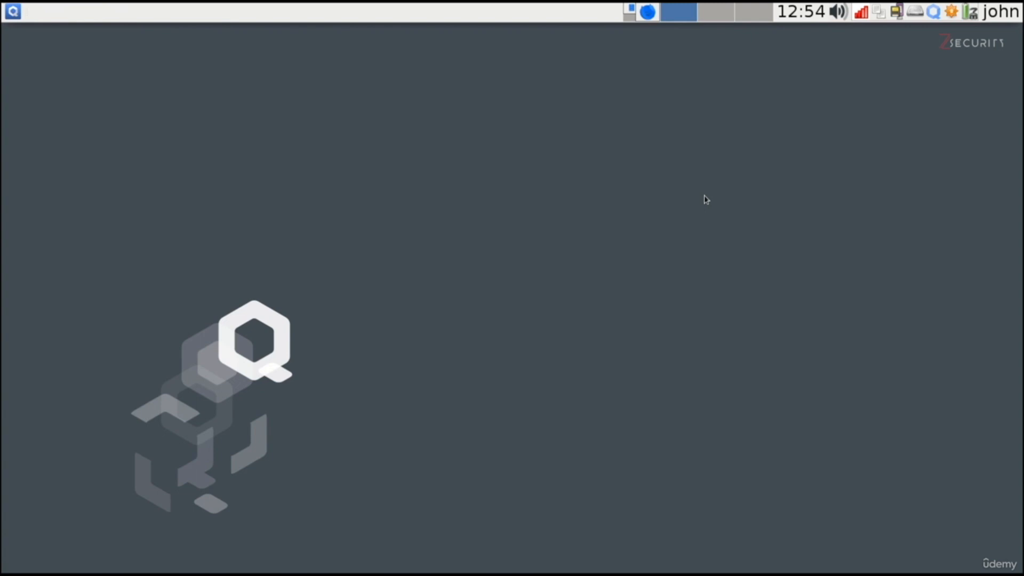
mouse_move(39, 31)
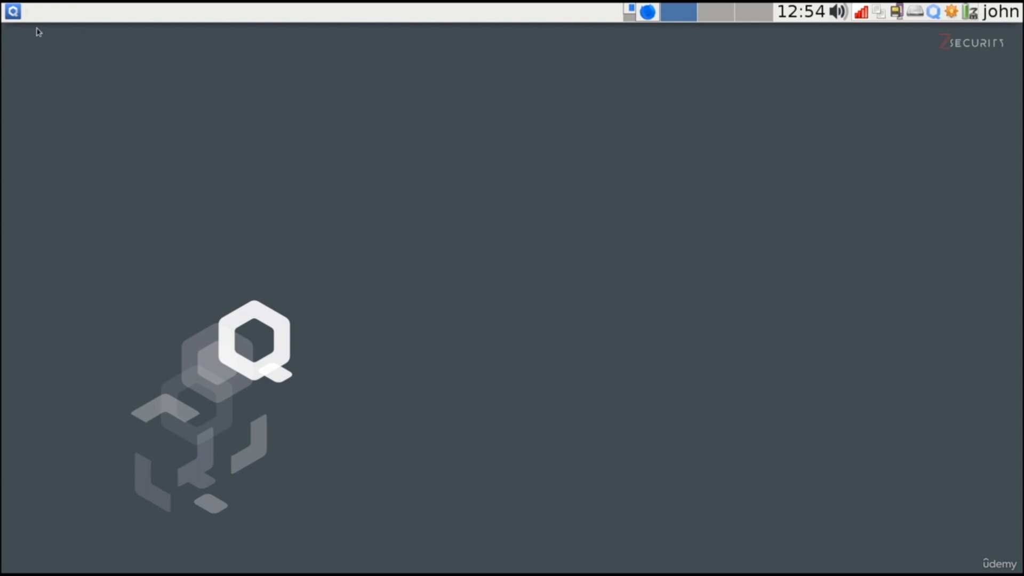
Show the Qubes application menu listing qubes and their applications
left_click(11, 10)
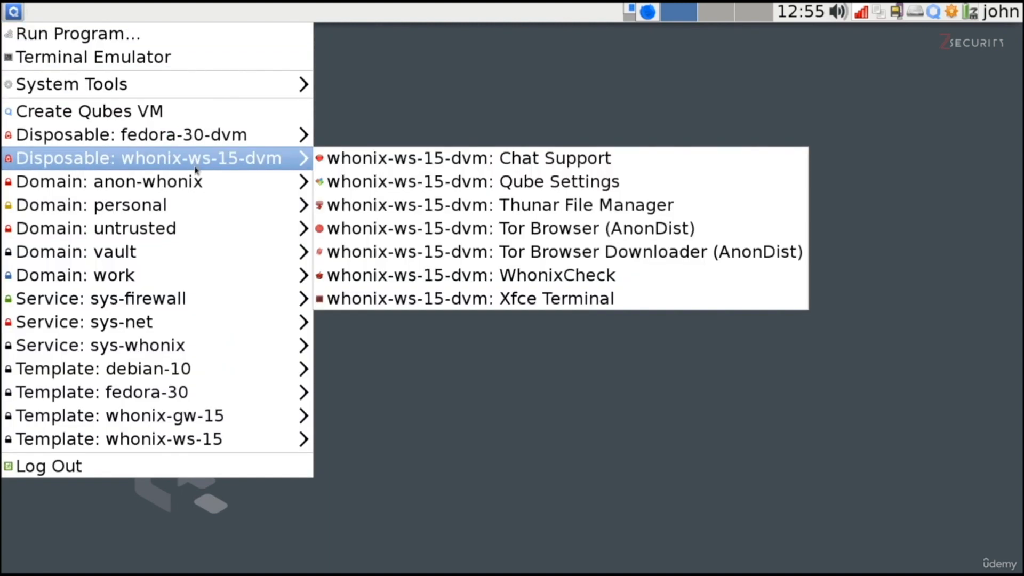
mouse_move(166, 173)
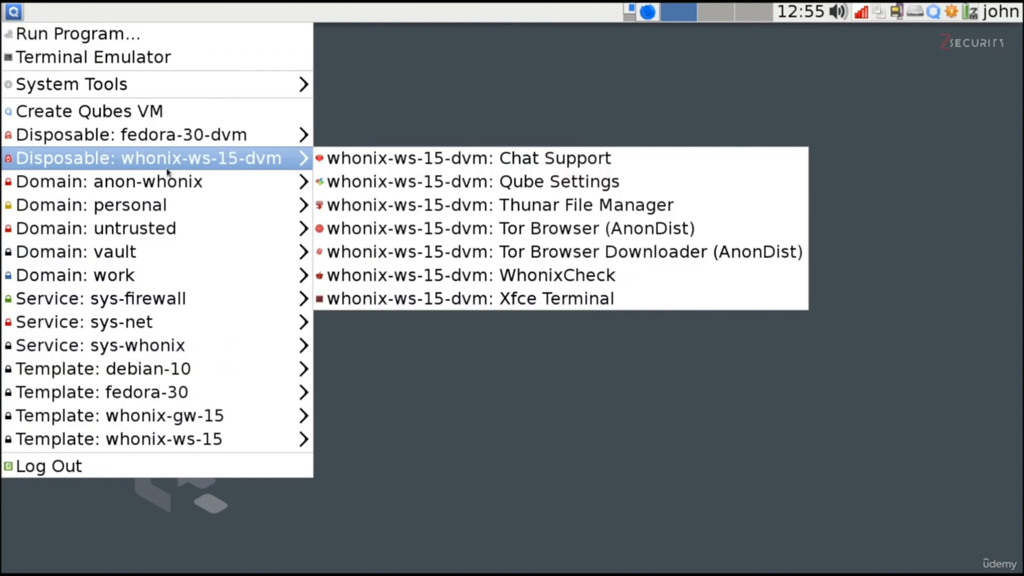
mouse_move(130, 134)
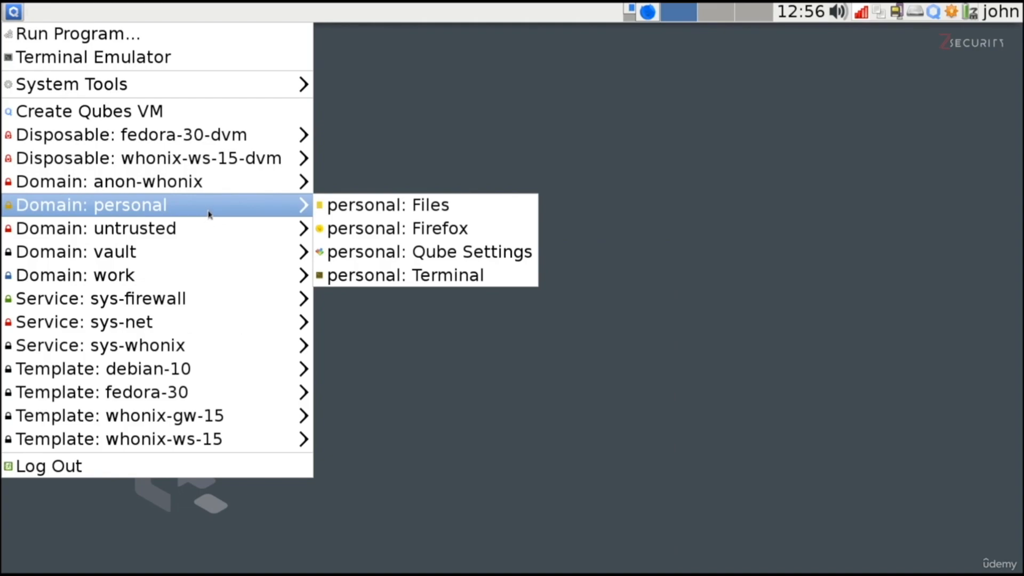
mouse_move(130, 134)
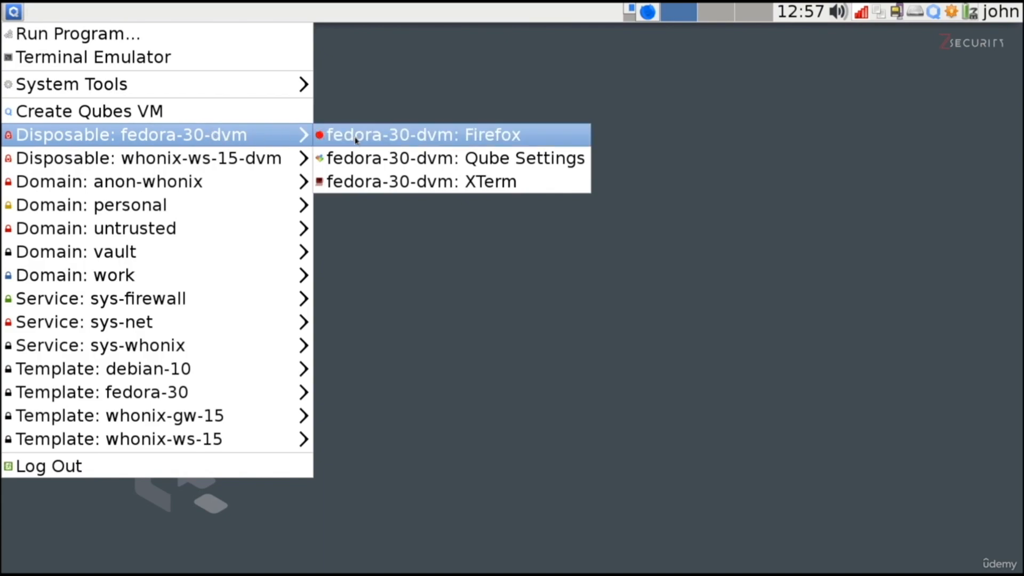
mouse_move(449, 182)
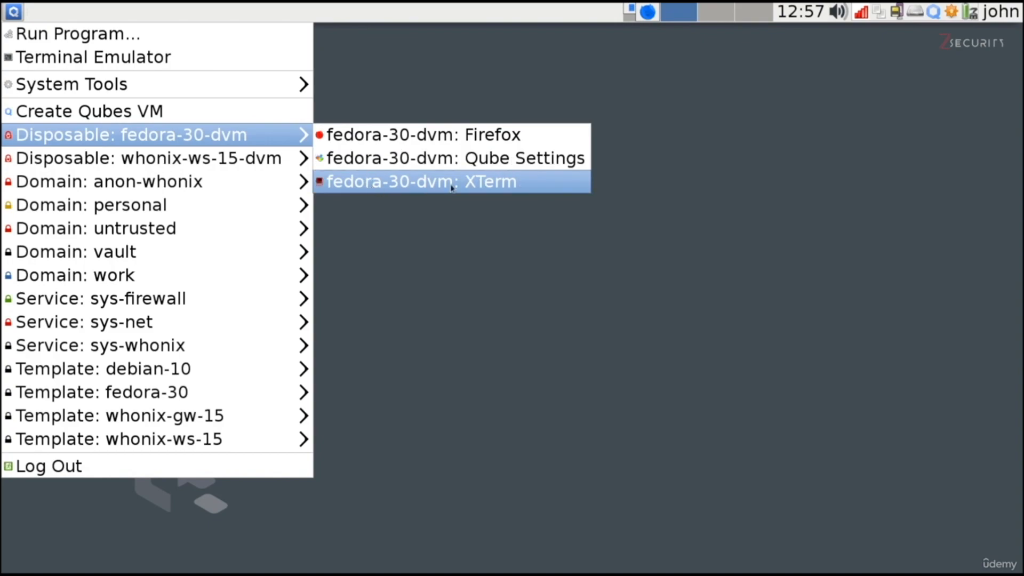
mouse_move(459, 176)
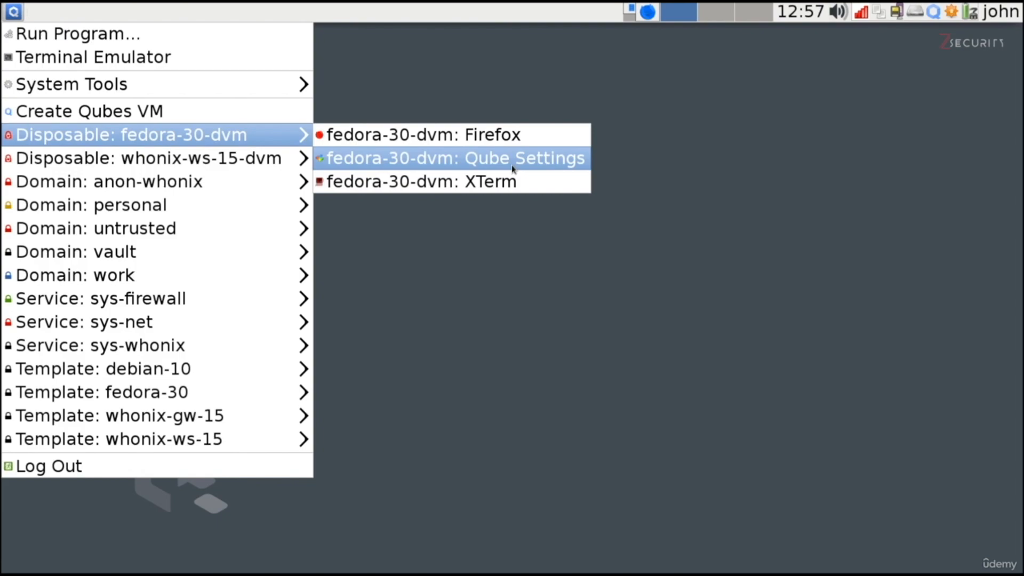
mouse_move(527, 168)
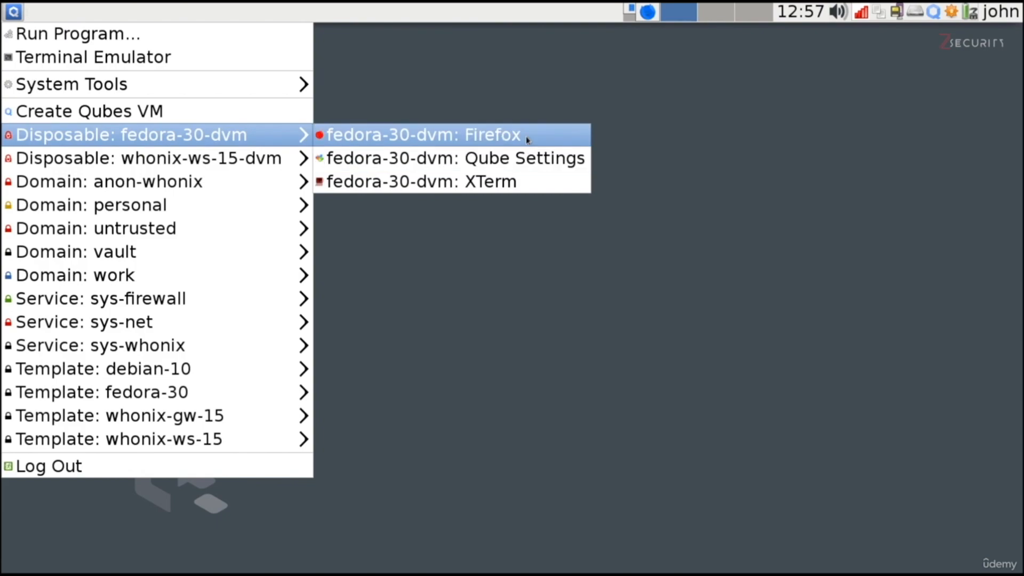
Launch Firefox in a fresh fedora-30 disposable VM from the Disposable submenu
left_click(422, 134)
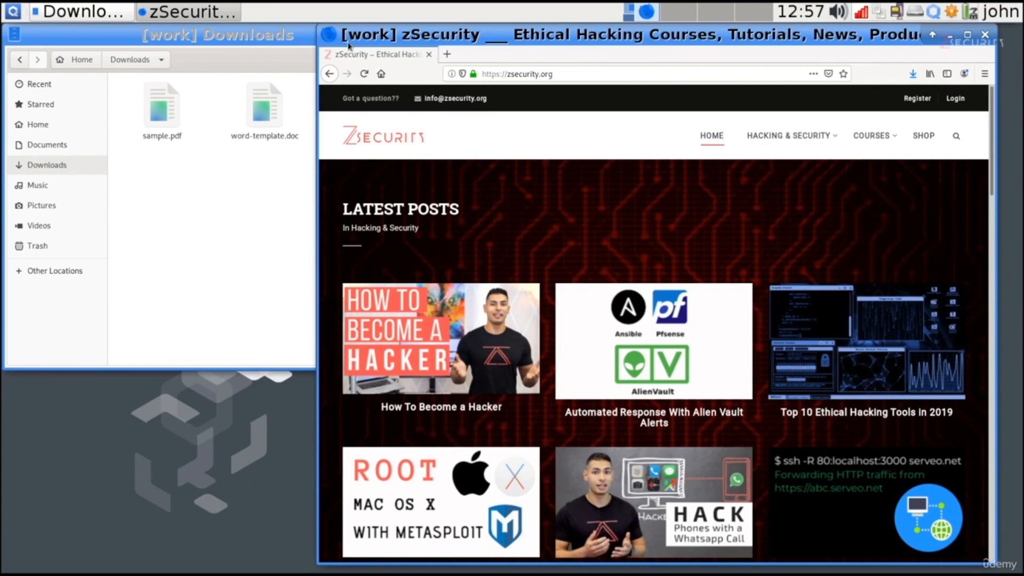
mouse_move(555, 281)
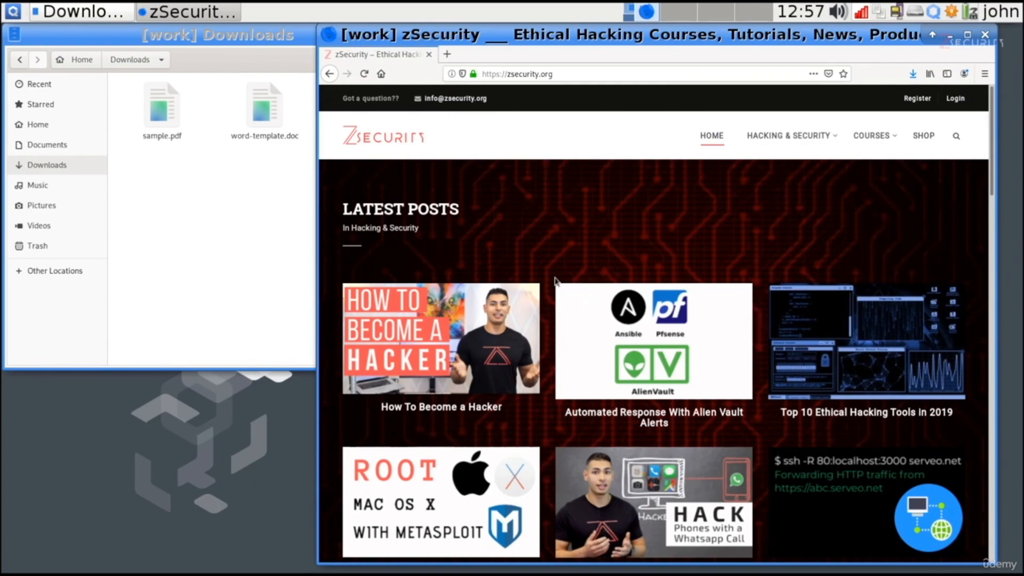
mouse_move(579, 240)
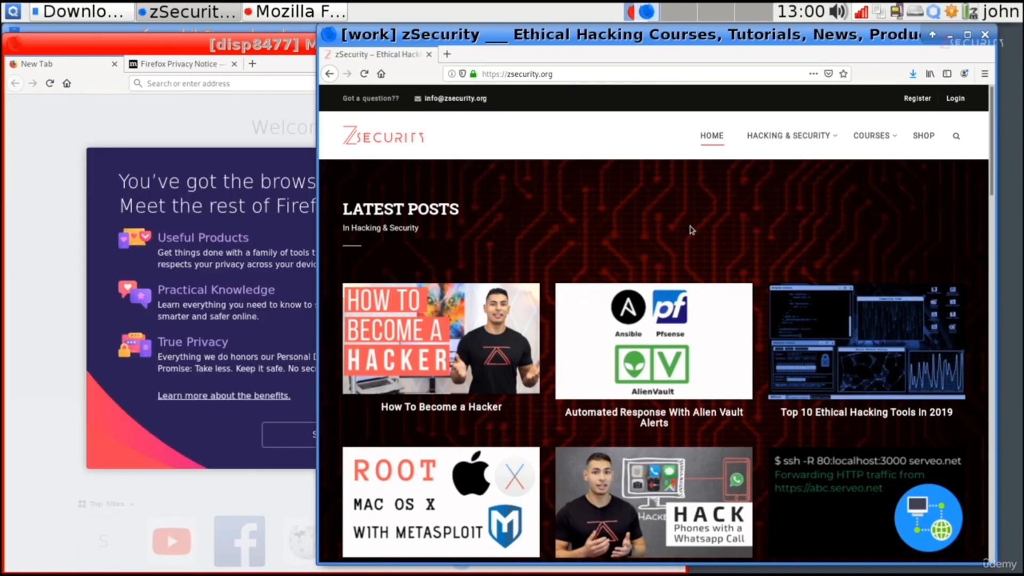
Copy the link address of the How To Become a Hacker article in the work browser
right_click(440, 406)
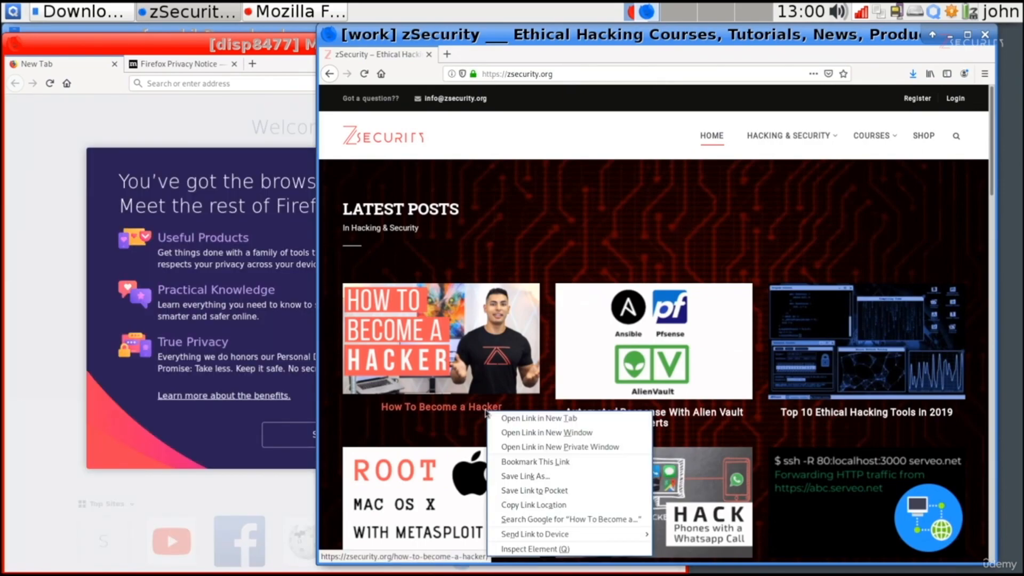
mouse_move(533, 462)
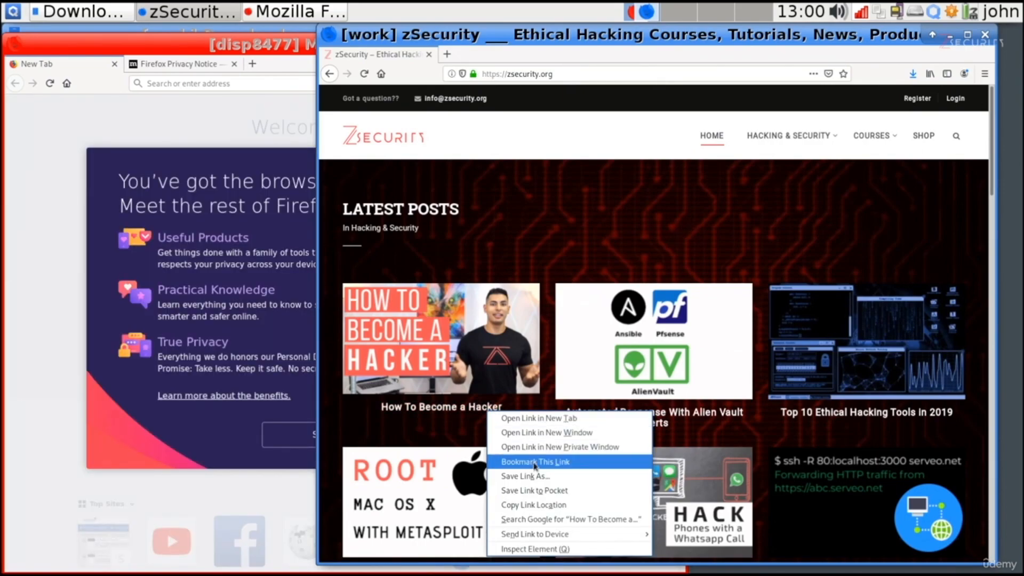
mouse_move(534, 490)
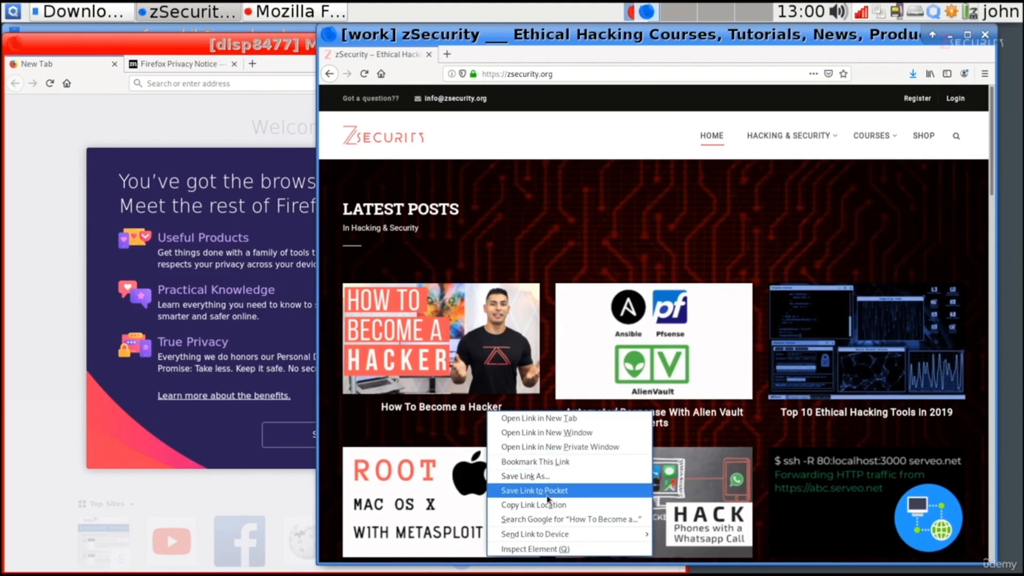
left_click(547, 511)
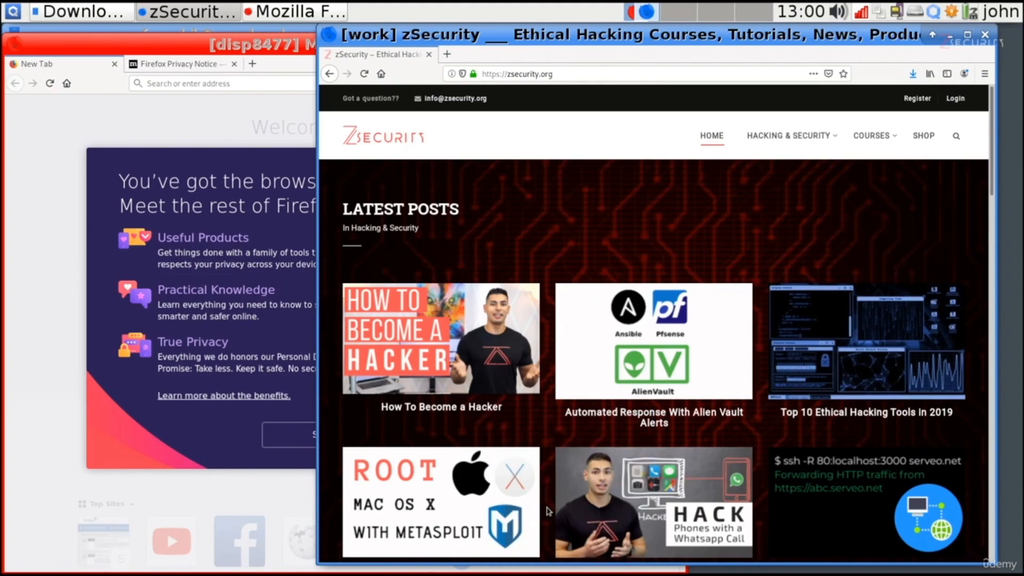
mouse_move(529, 135)
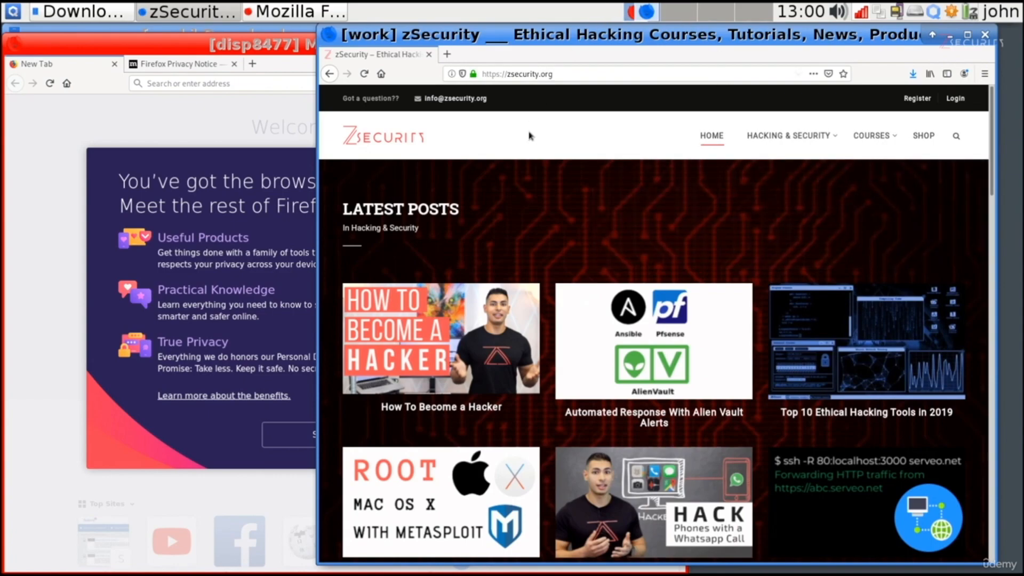
mouse_move(797, 403)
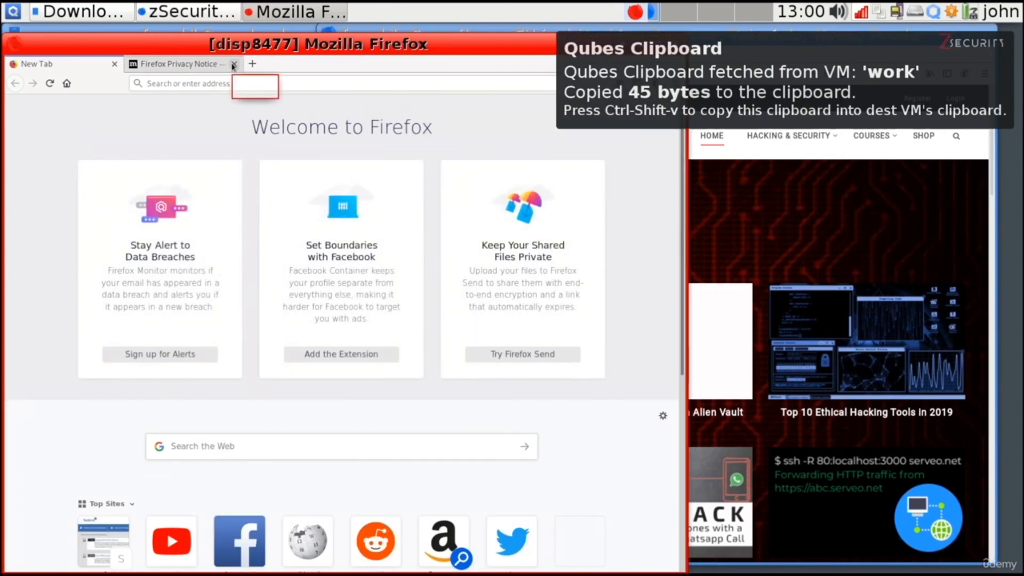
mouse_move(233, 64)
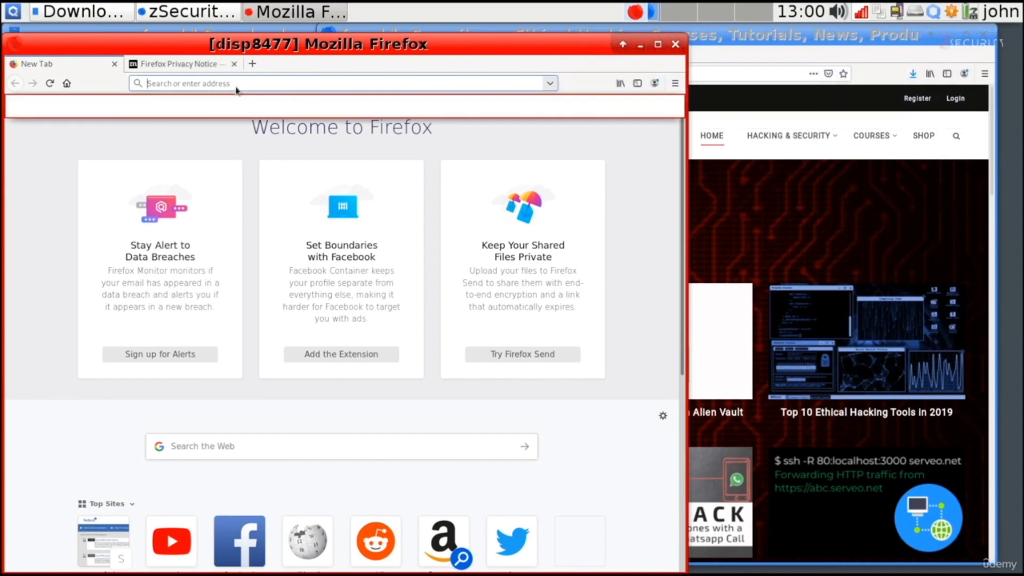
Focus the disposable browser's address bar to enter the copied article link
left_click(261, 83)
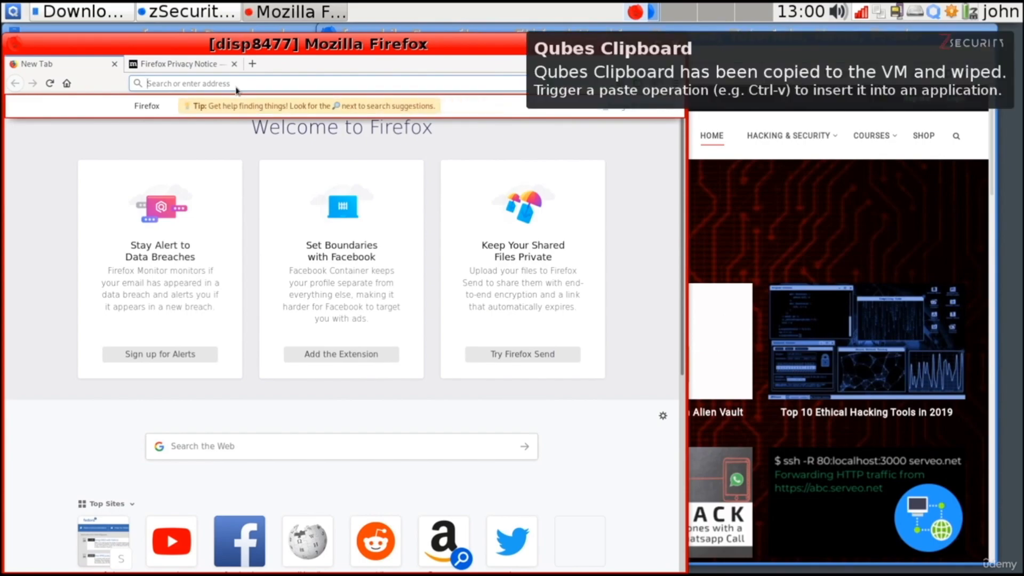
mouse_move(220, 188)
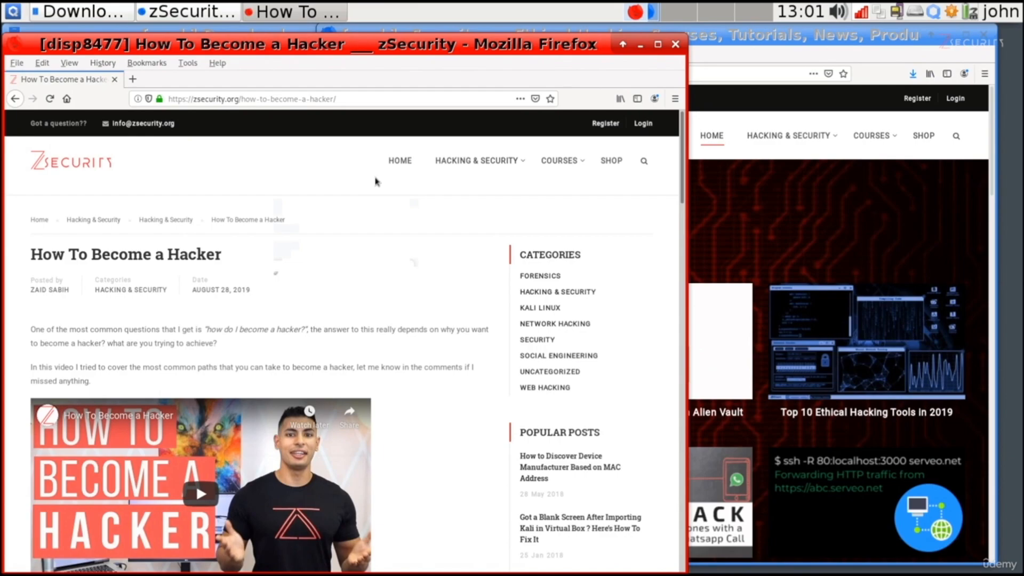
mouse_move(470, 349)
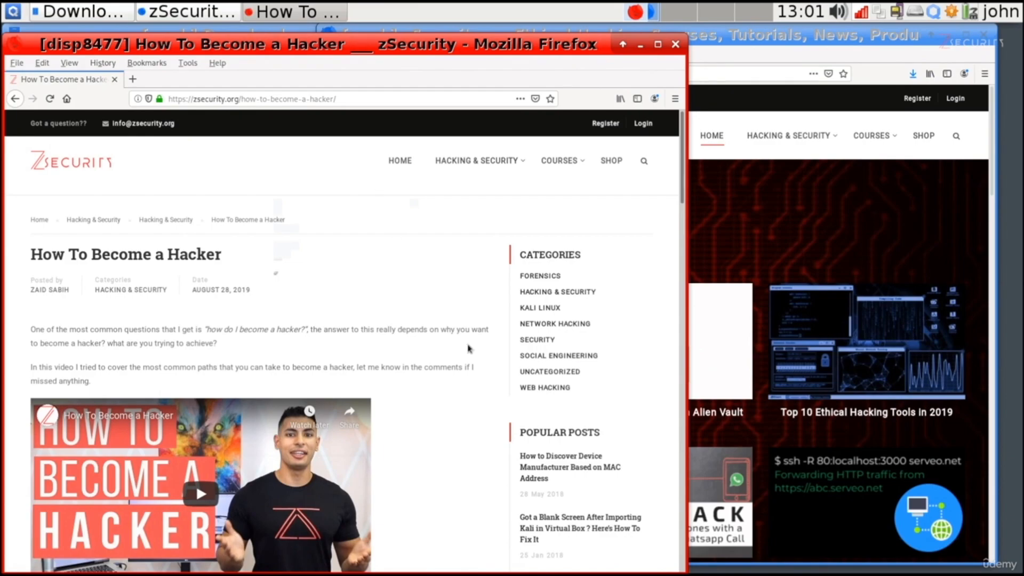
mouse_move(537, 339)
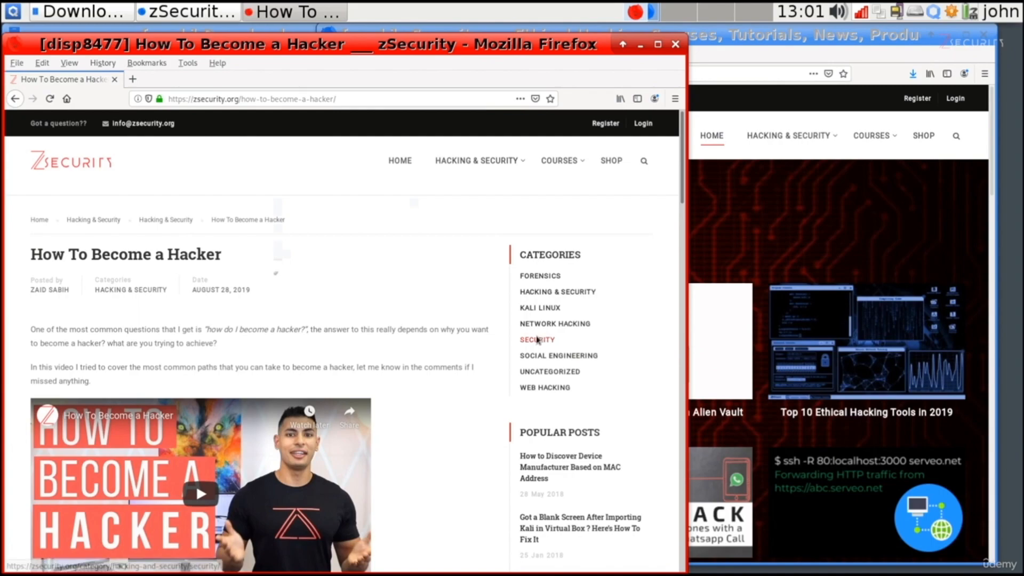
mouse_move(412, 173)
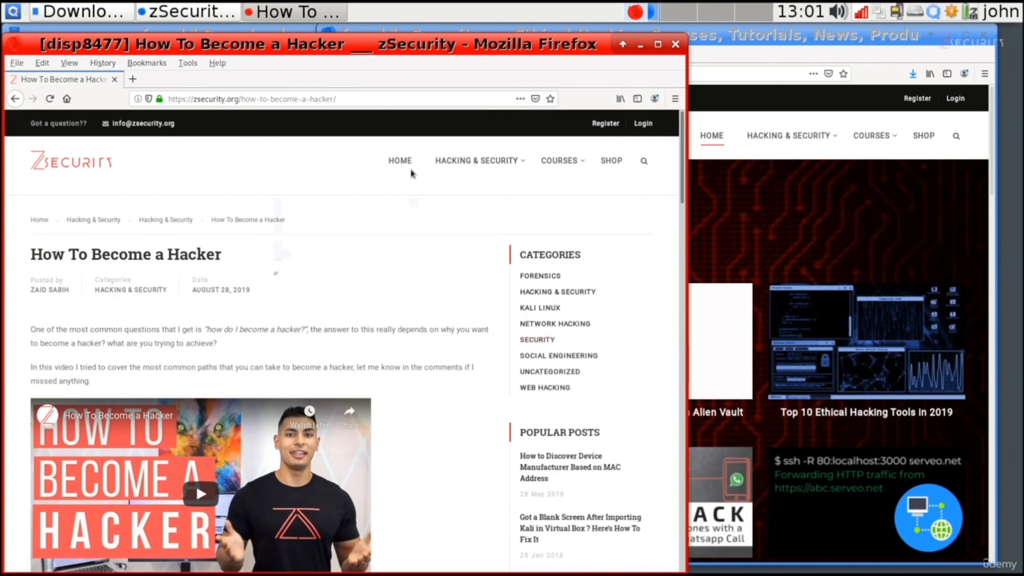
mouse_move(294, 253)
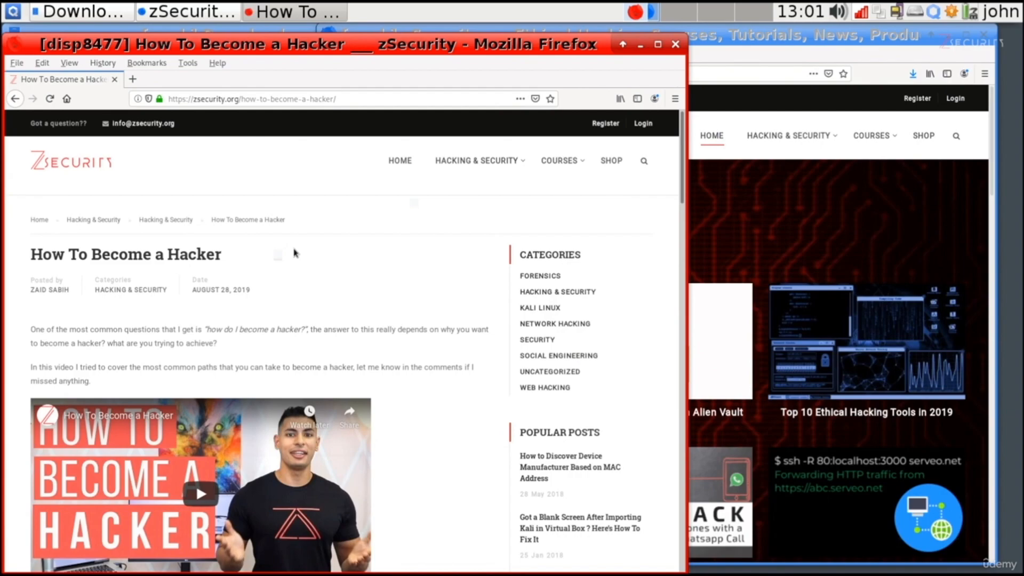
mouse_move(331, 241)
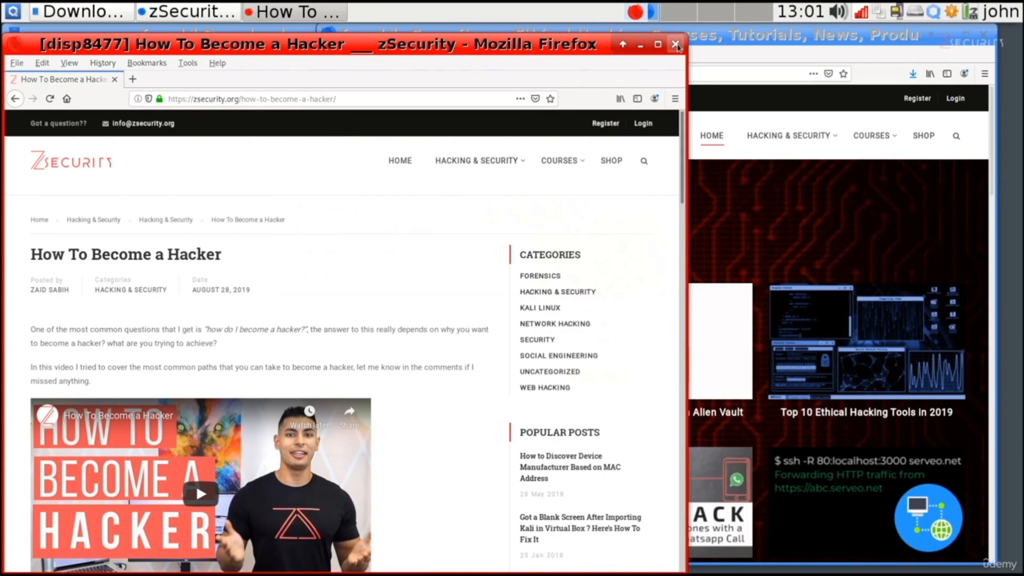
Close the disposable Firefox and select word-template.doc in the work Downloads folder
left_click(677, 44)
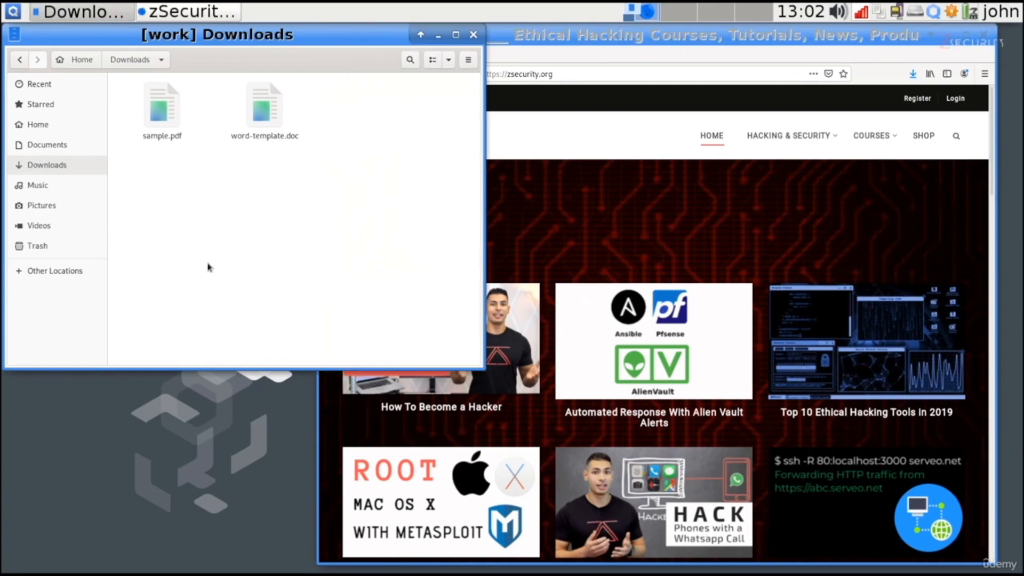
left_click(331, 114)
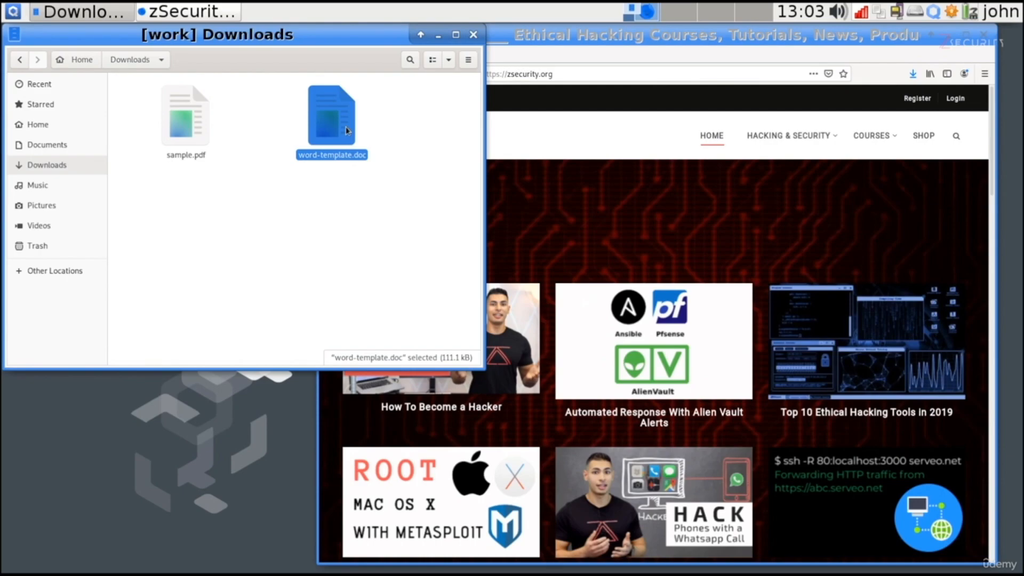
mouse_move(333, 122)
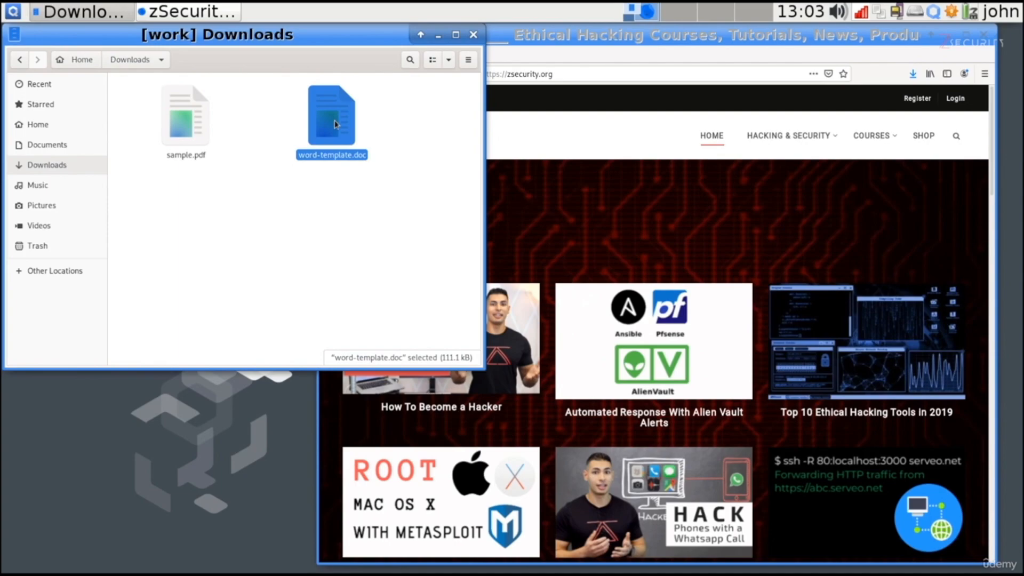
Choose Edit In DisposableVM for word-template.doc from its context menu
right_click(330, 118)
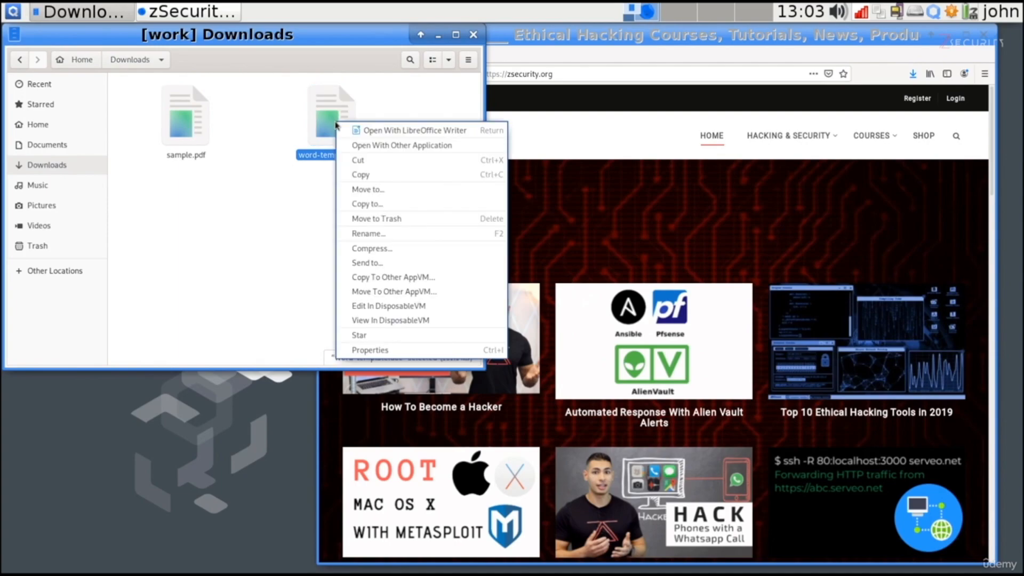
mouse_move(414, 130)
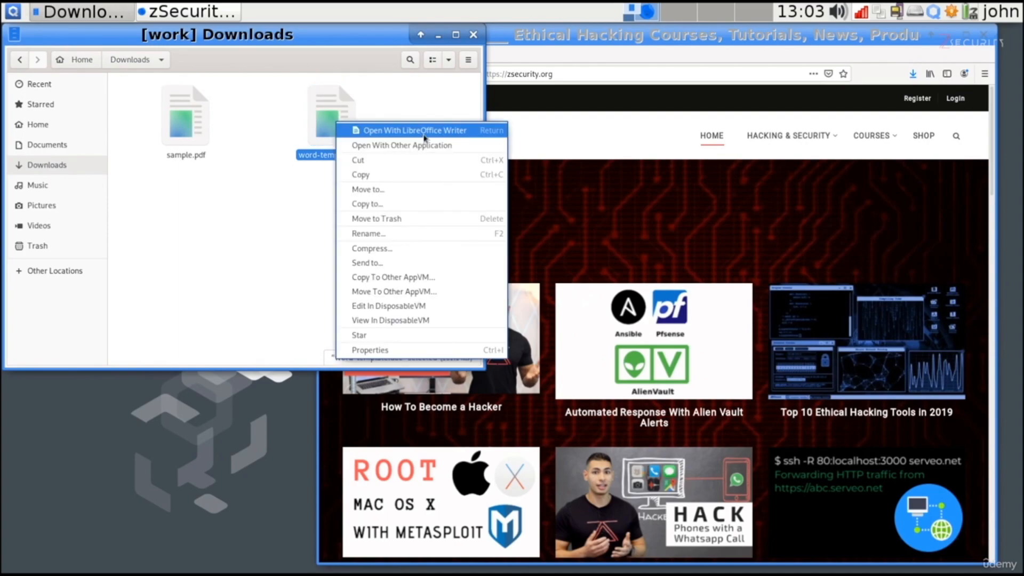
mouse_move(393, 291)
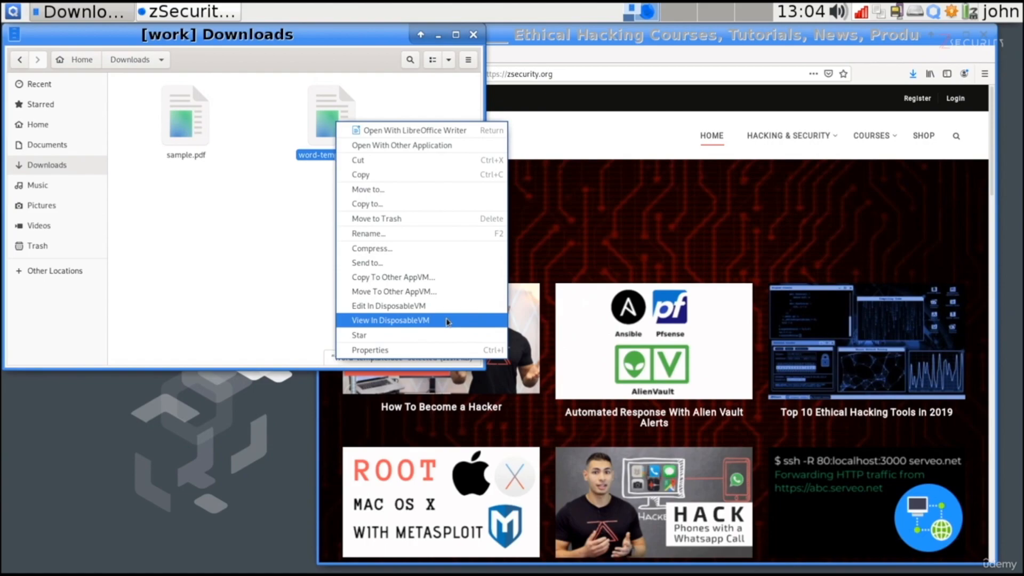
mouse_move(201, 254)
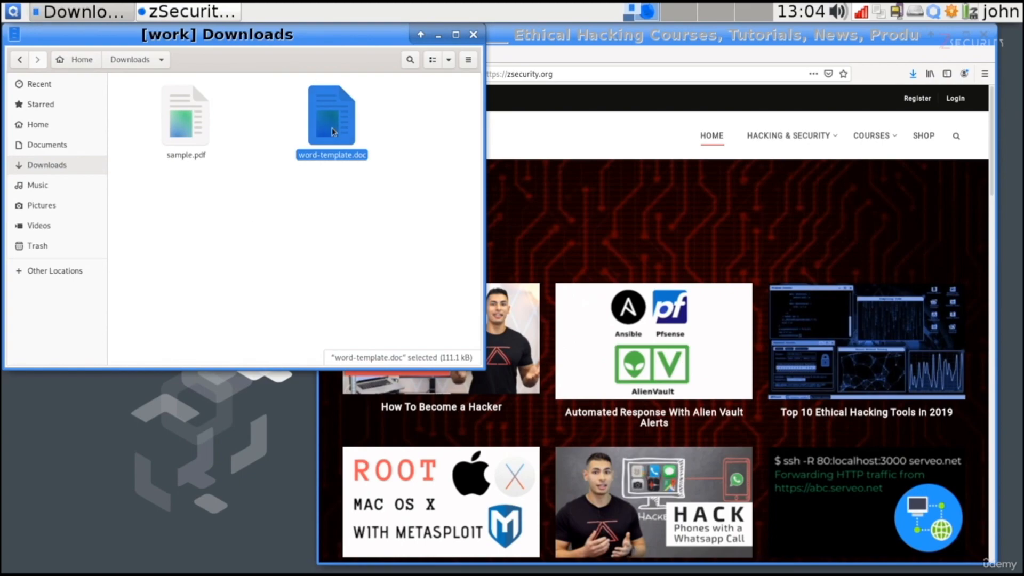
right_click(331, 118)
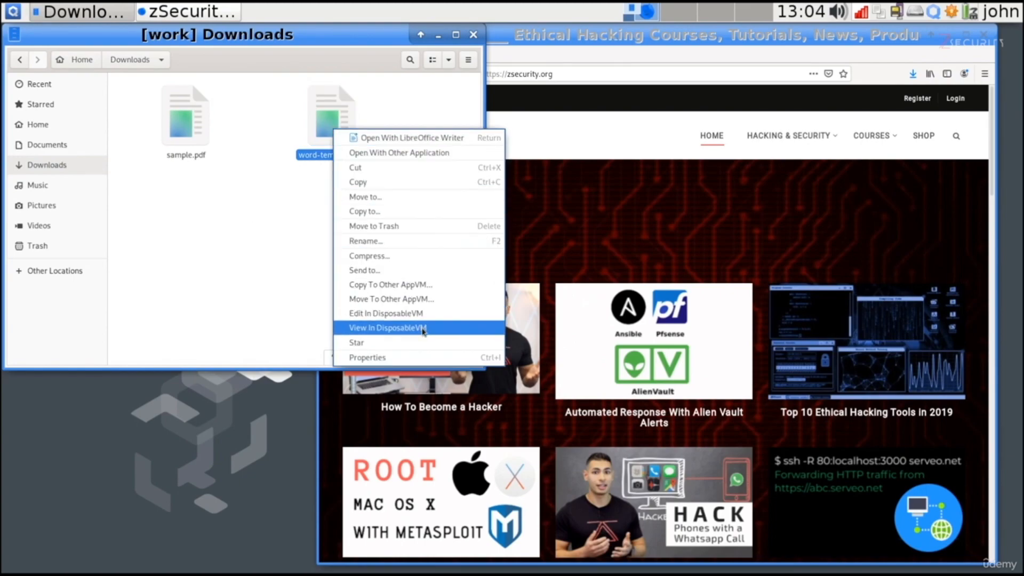
mouse_move(357, 342)
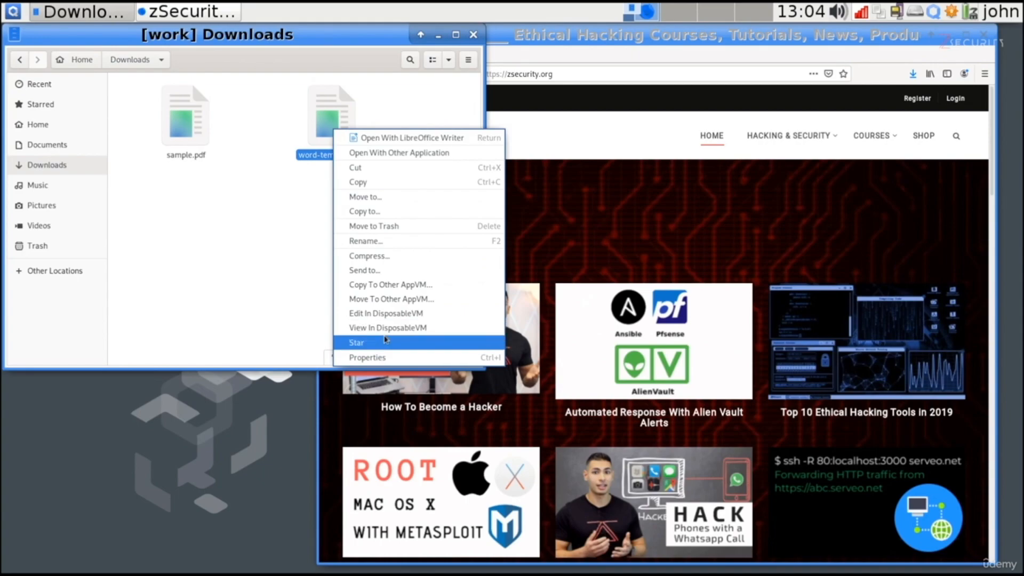
mouse_move(387, 328)
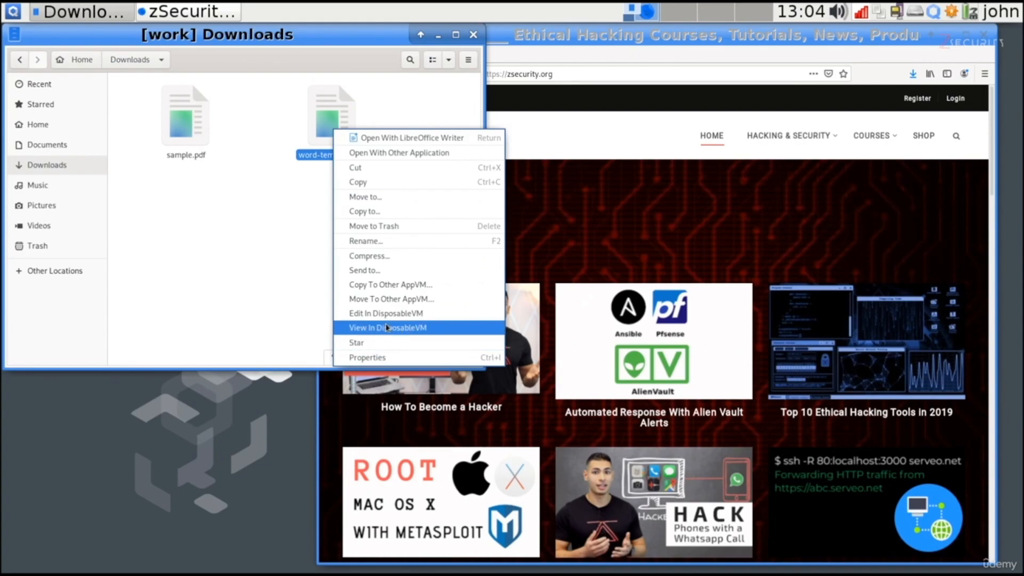
mouse_move(438, 330)
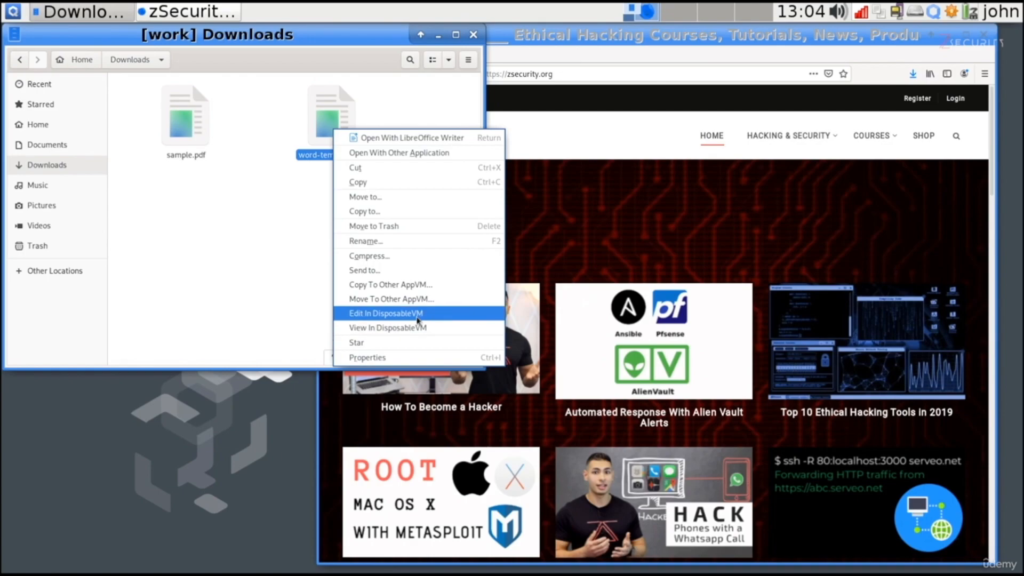
left_click(385, 312)
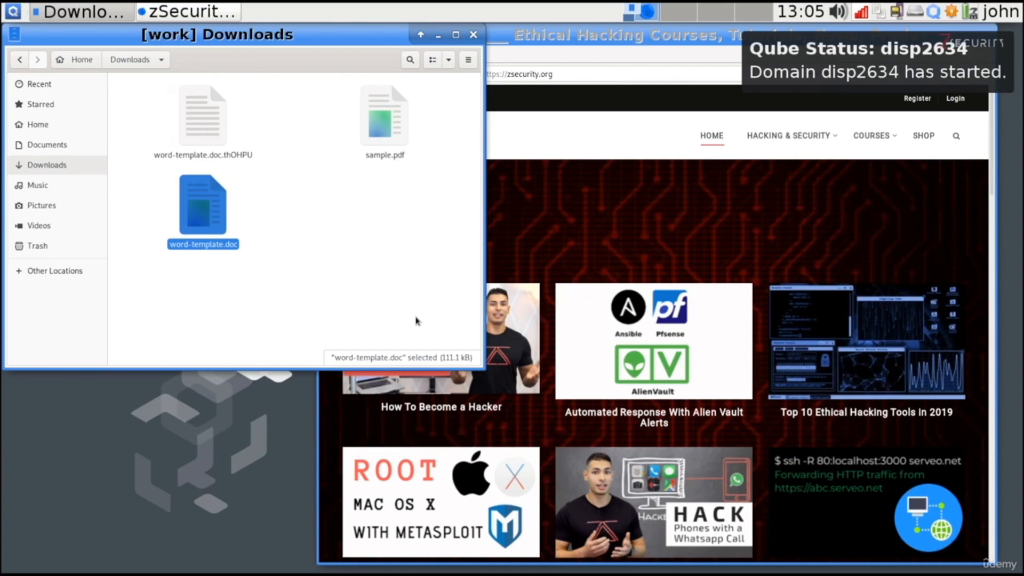
Add 'test' under the title, save keeping Word 97–2003 format, and close the disposable Writer
double_click(203, 204)
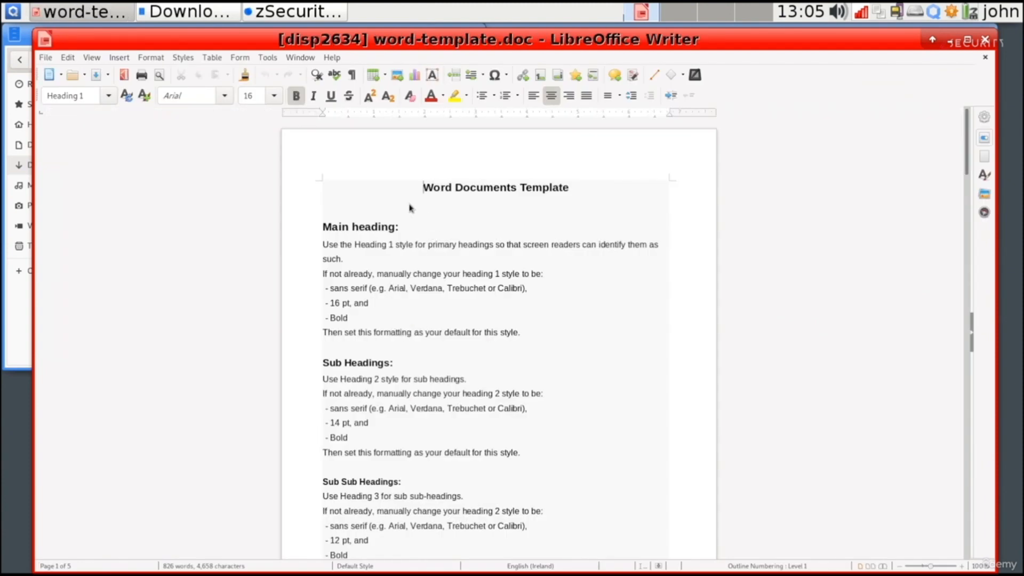
type("test")
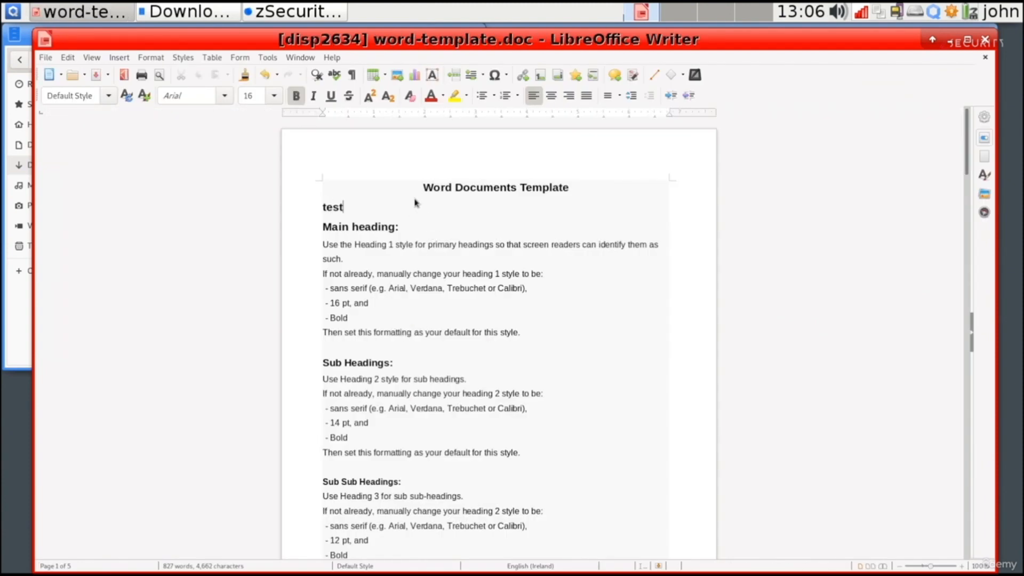
key("ctrl+s")
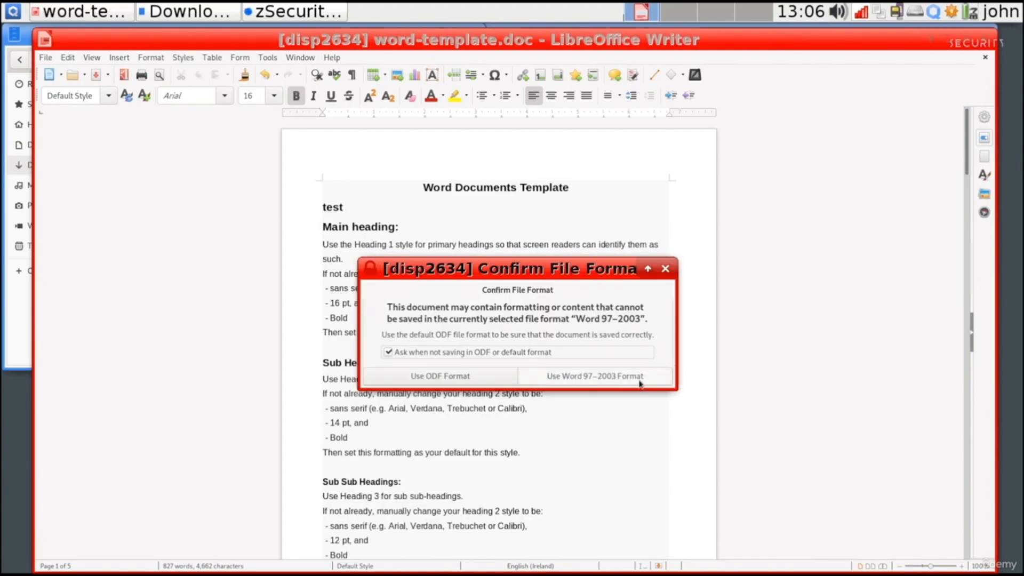
left_click(594, 376)
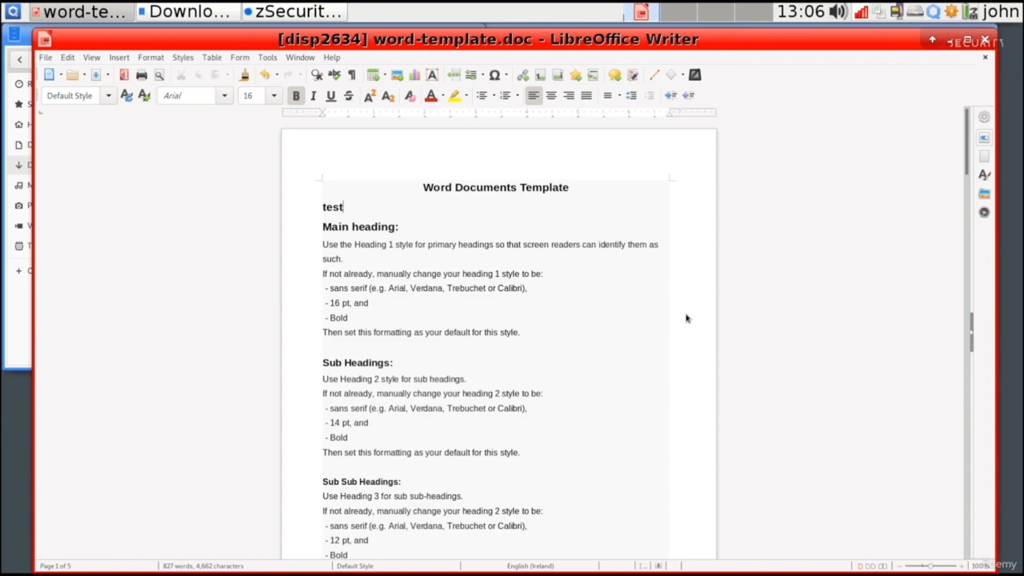
left_click(188, 11)
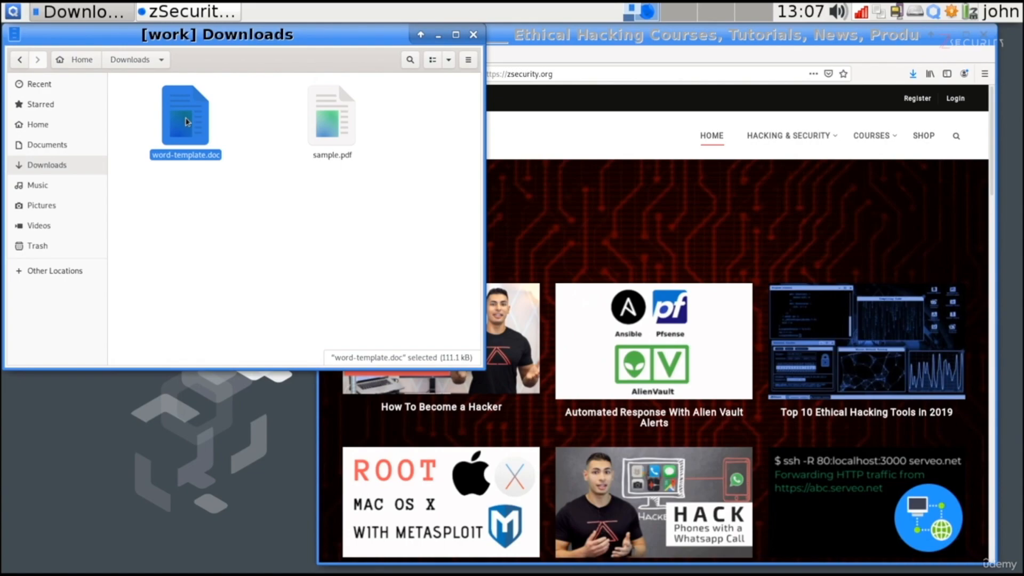
Reopen word-template.doc in the work qube and select the added word test
double_click(185, 115)
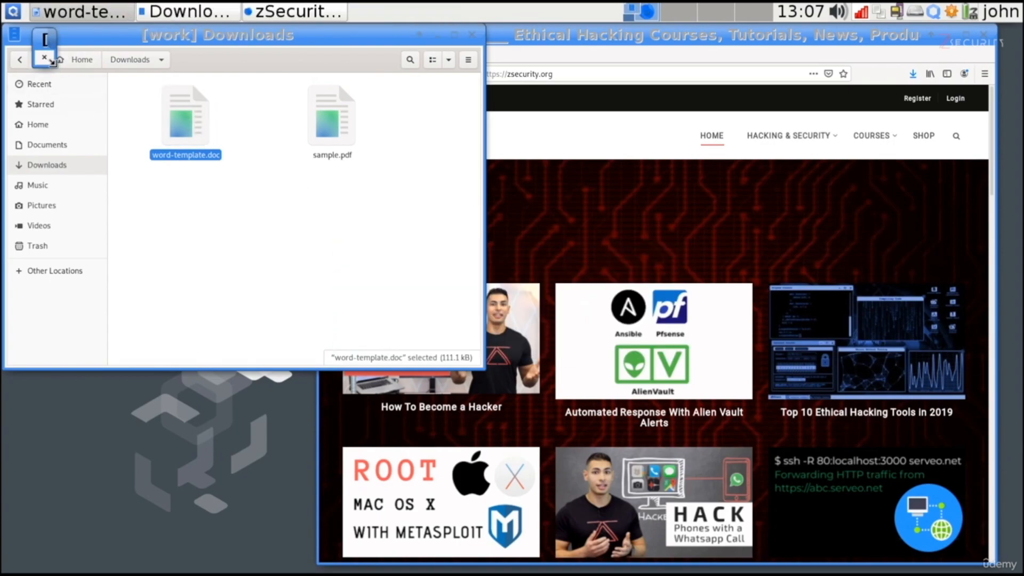
double_click(185, 116)
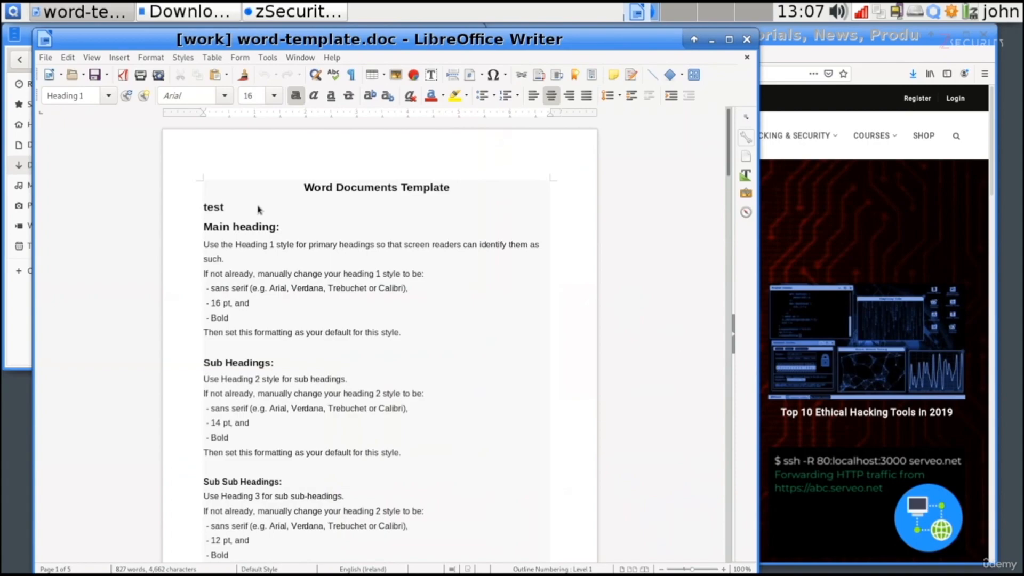
double_click(214, 207)
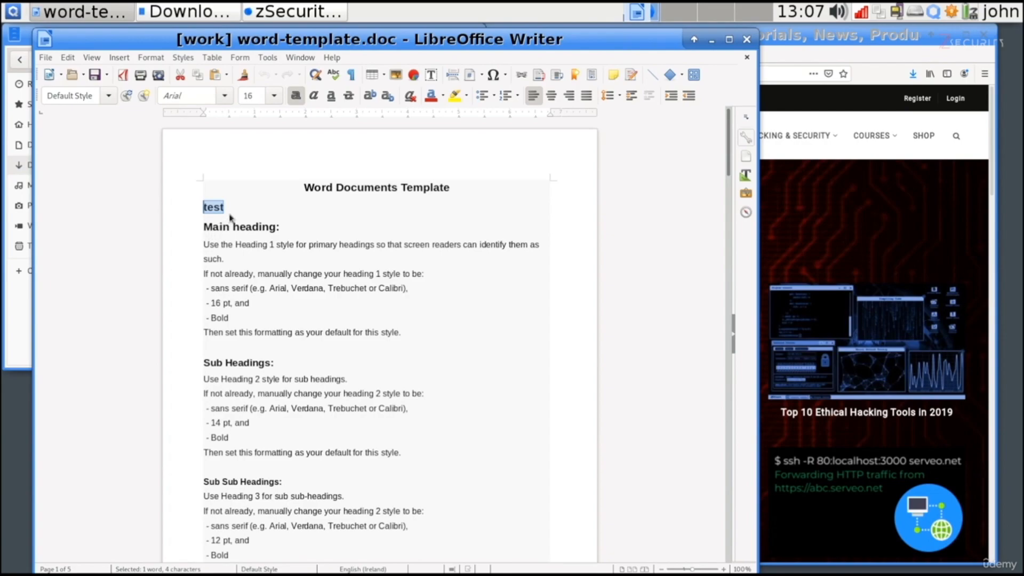
mouse_move(624, 123)
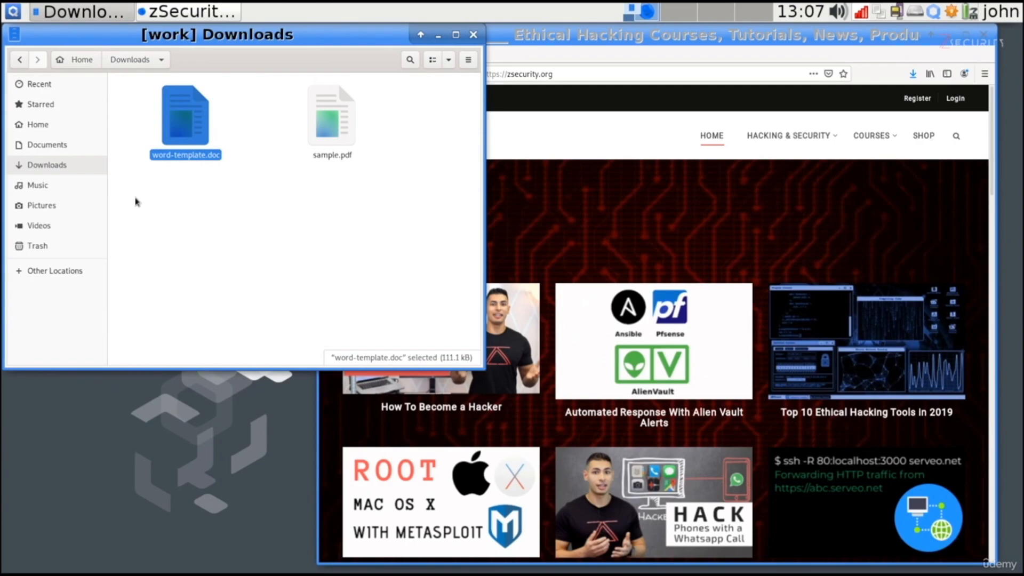
Select sample.pdf and bring up its context menu offering Convert To Trusted PDF
left_click(331, 116)
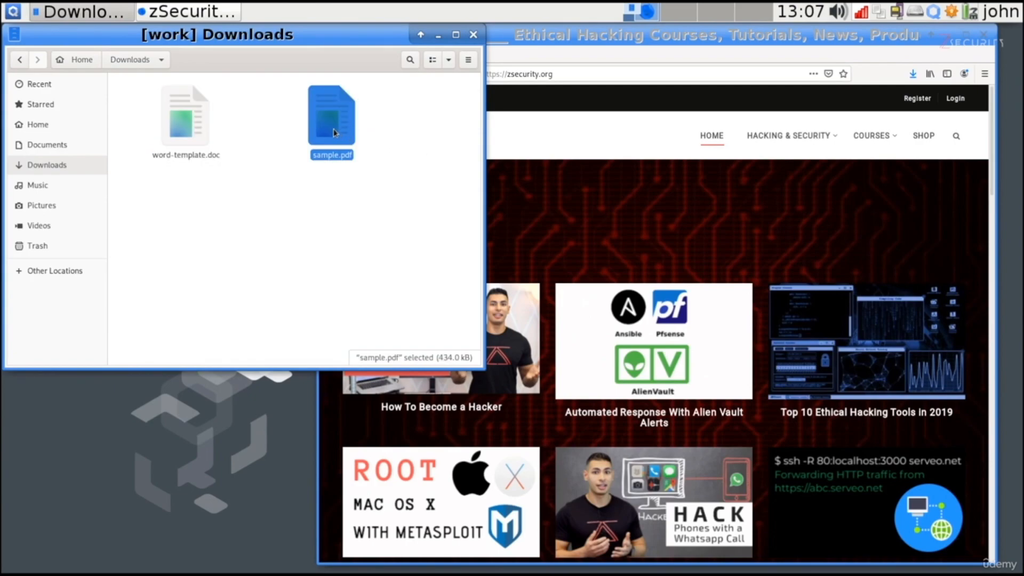
right_click(331, 118)
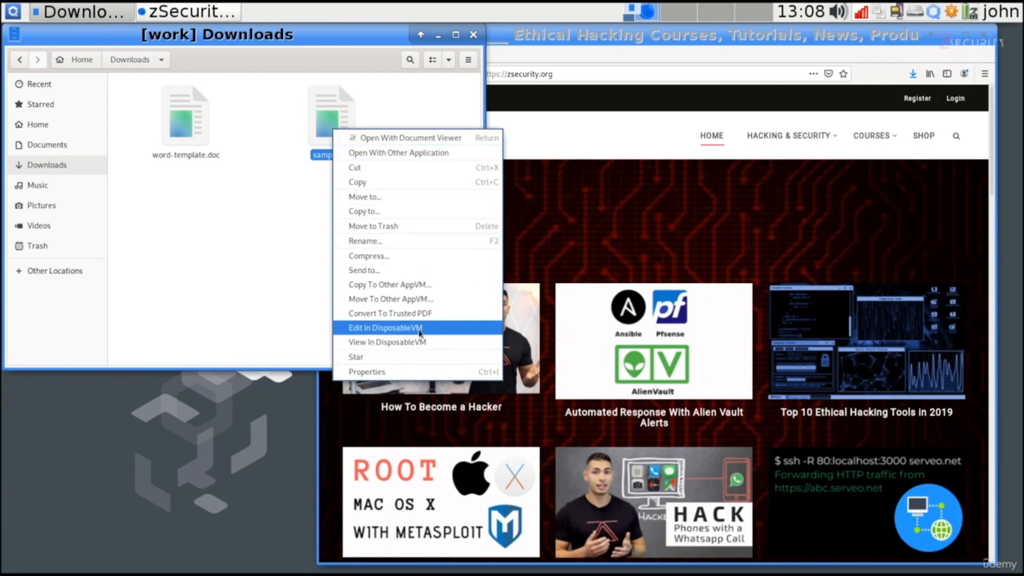
mouse_move(389, 313)
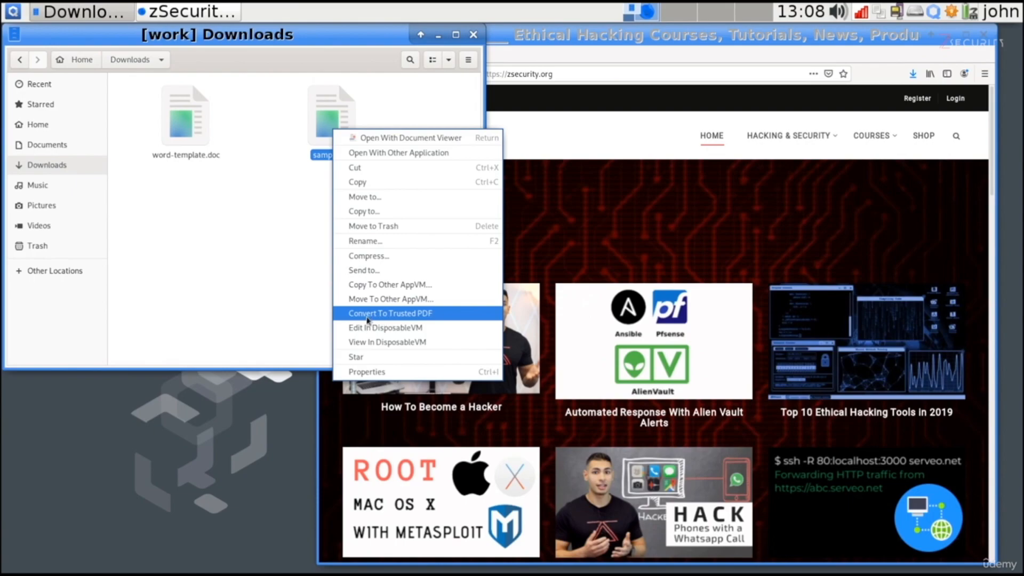
mouse_move(437, 319)
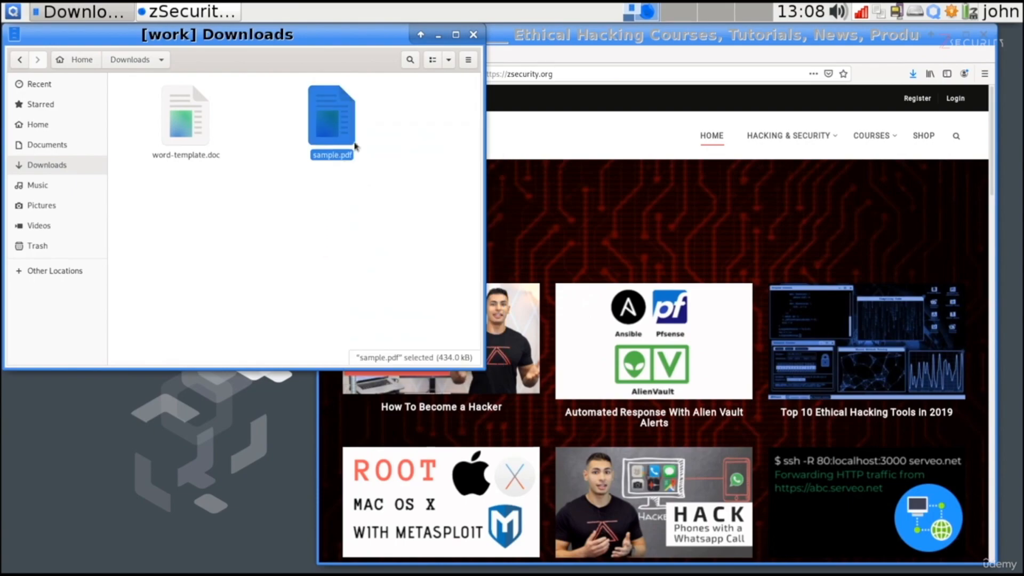
mouse_move(354, 155)
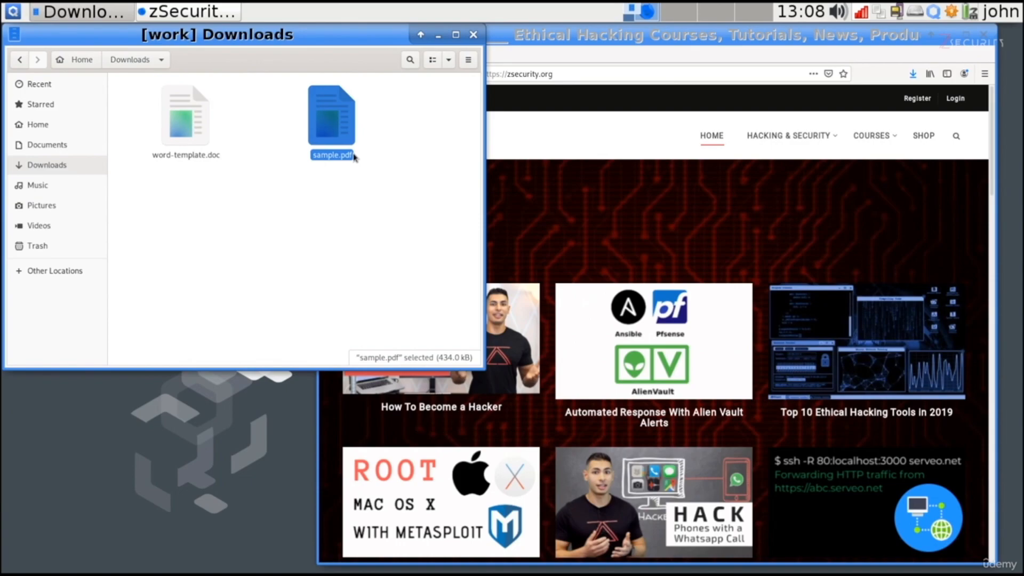
mouse_move(345, 160)
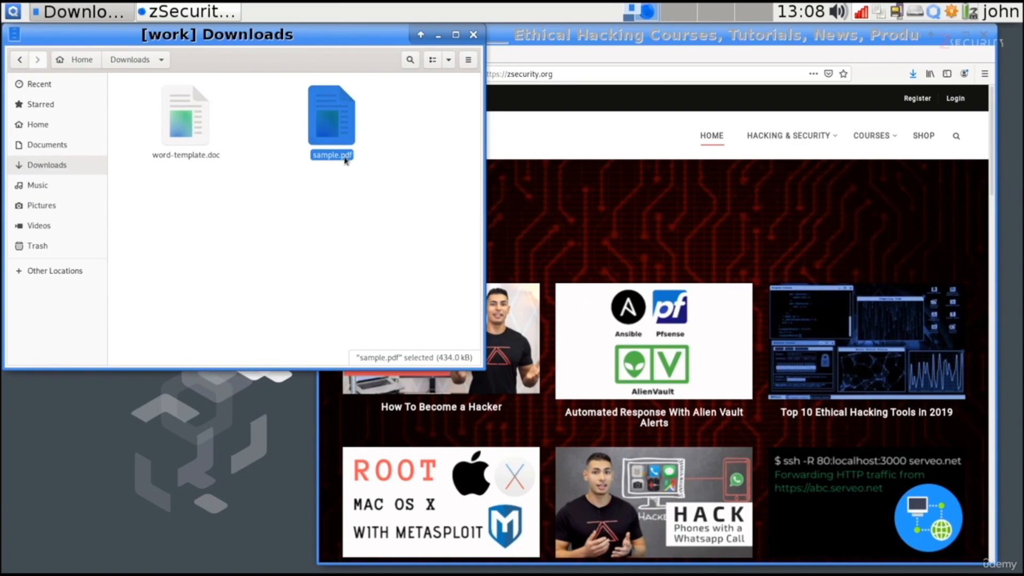
right_click(330, 117)
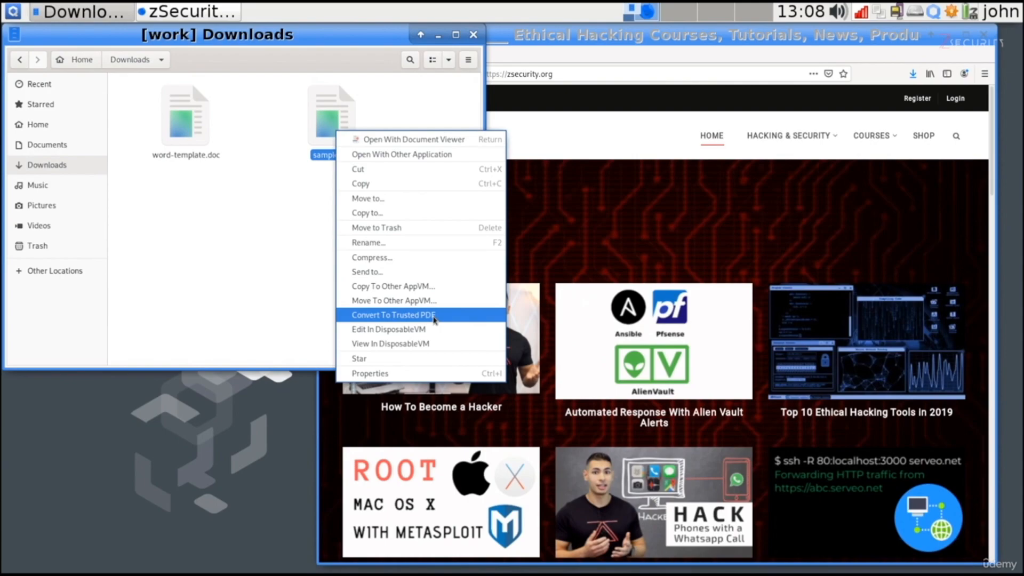
Convert sample.pdf to a trusted PDF and select the resulting sample.trusted.pdf
left_click(392, 314)
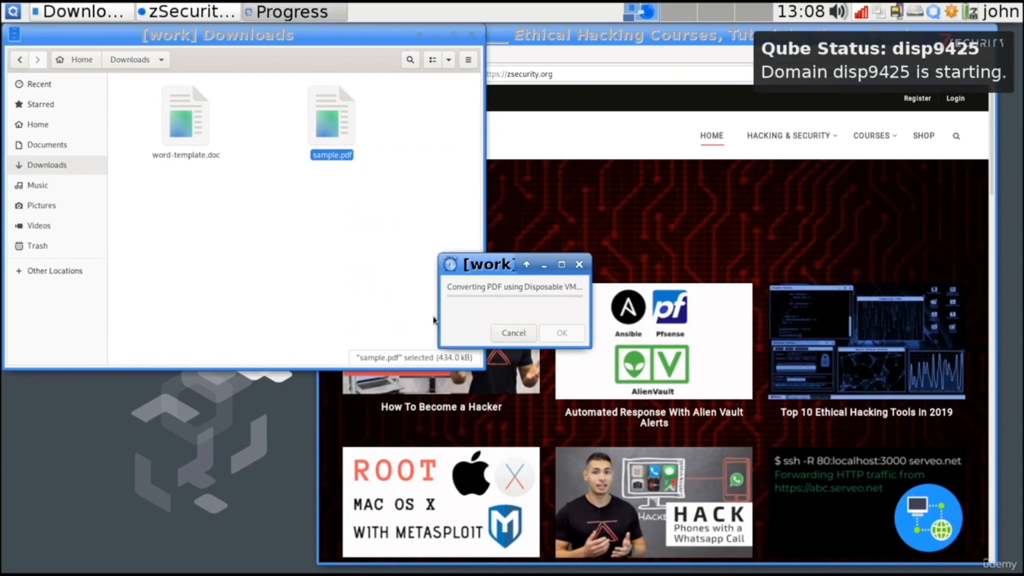
mouse_move(523, 316)
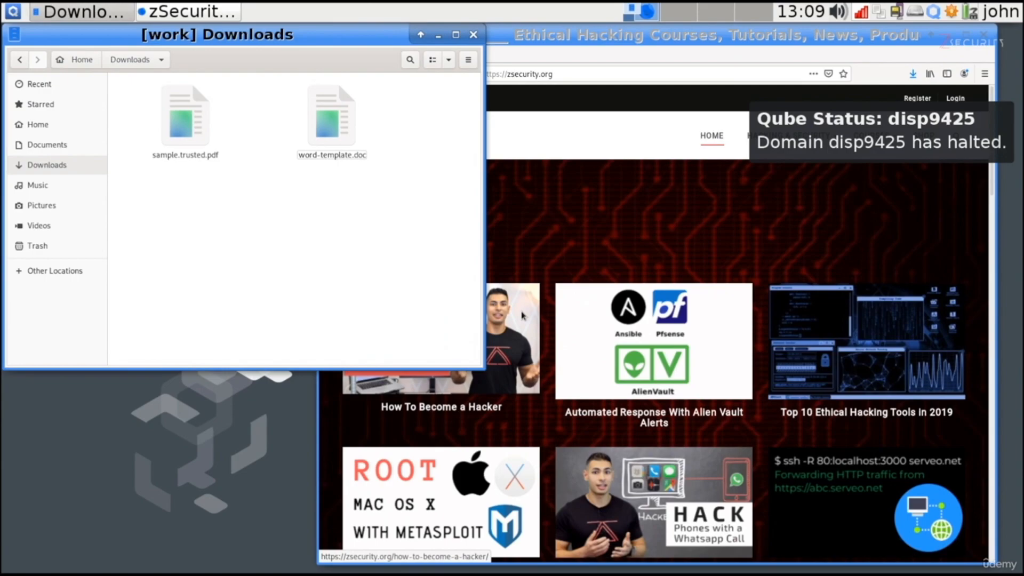
left_click(184, 115)
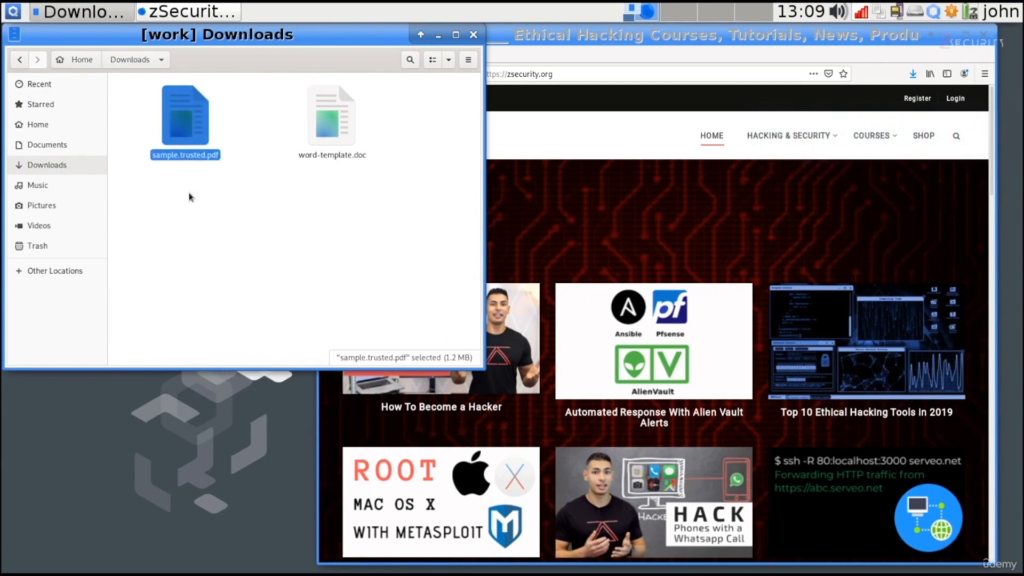
mouse_move(191, 218)
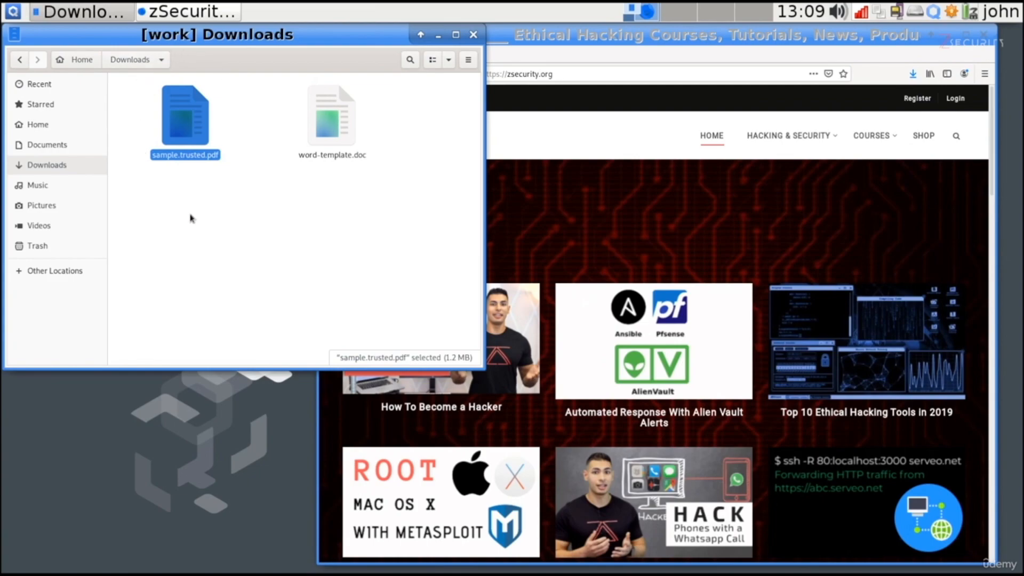
mouse_move(184, 165)
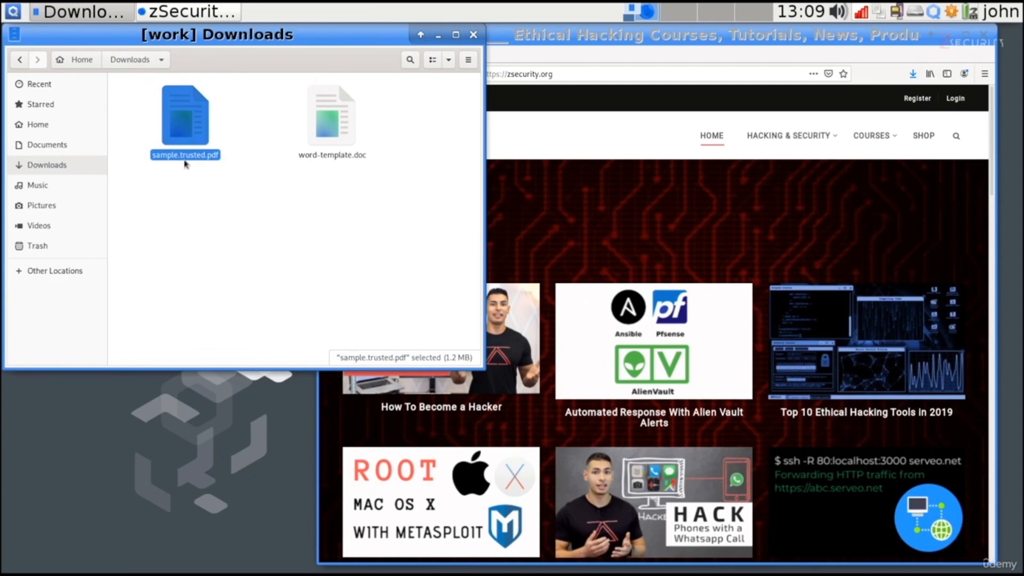
mouse_move(211, 165)
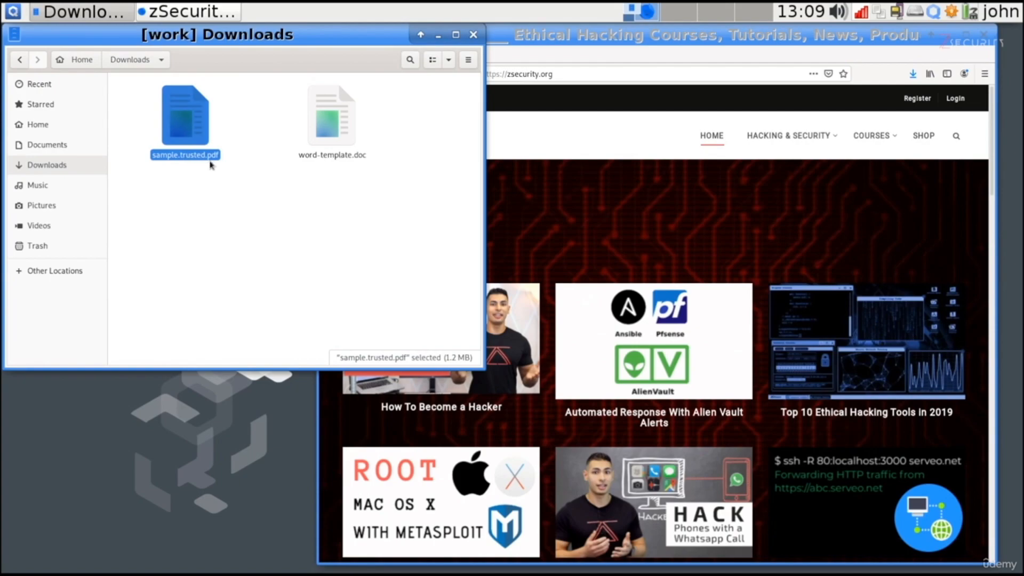
mouse_move(187, 124)
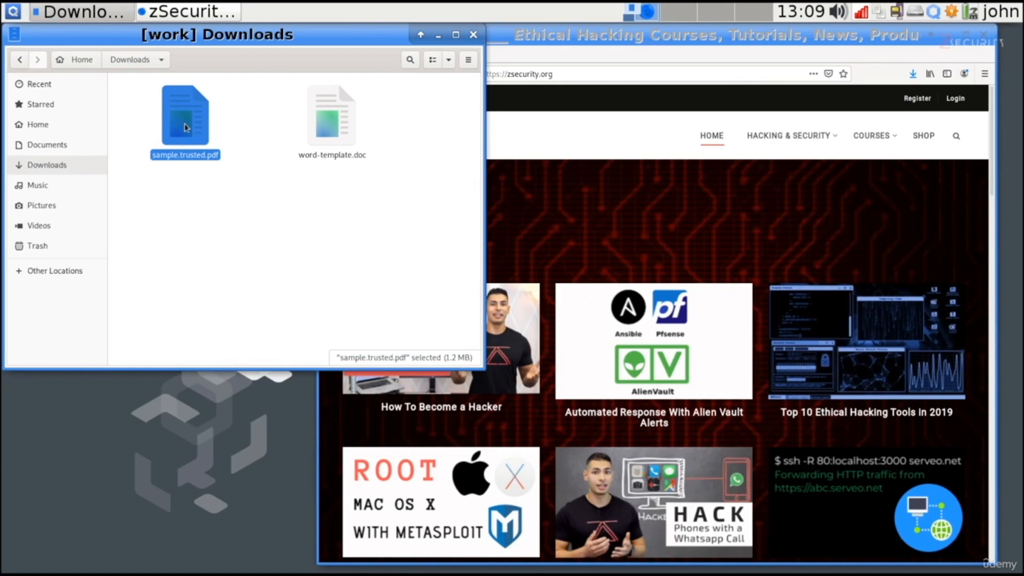
double_click(185, 116)
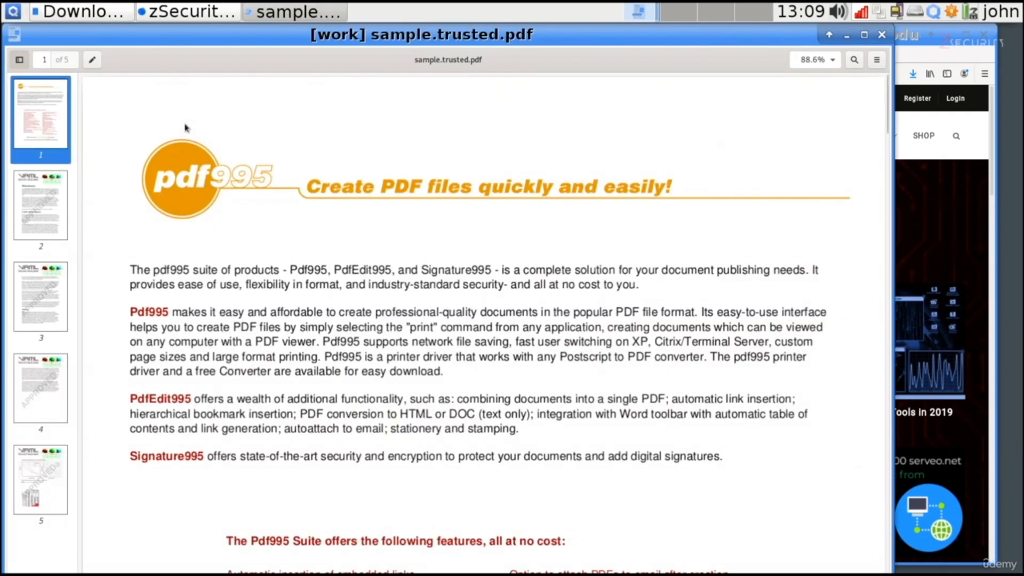
mouse_move(243, 154)
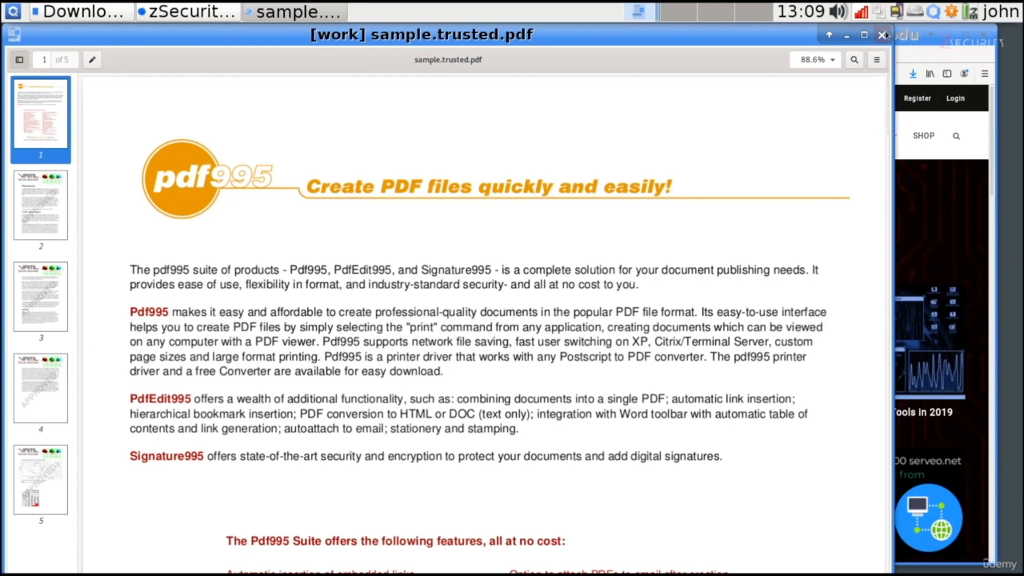
left_click(882, 35)
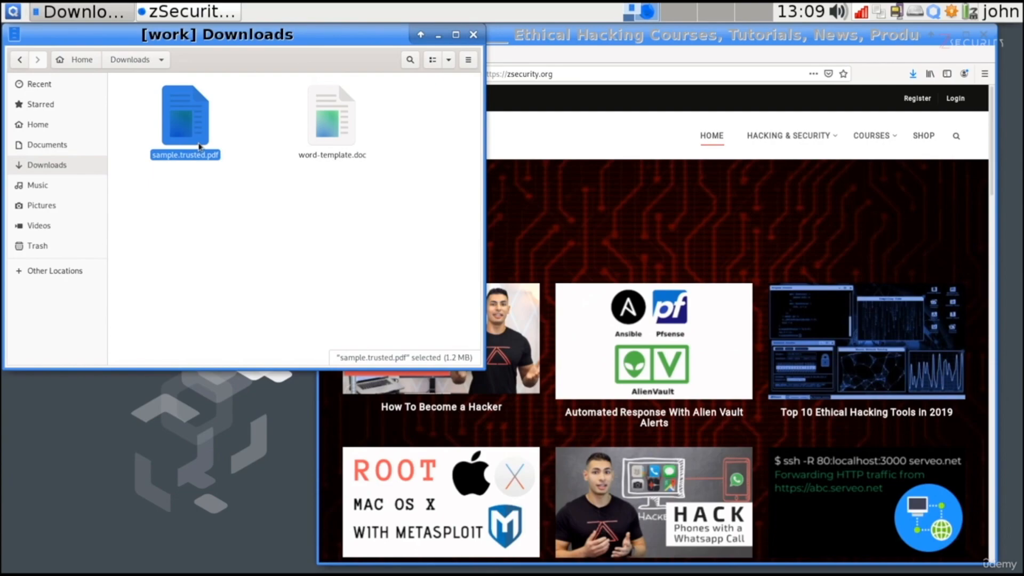
mouse_move(82, 60)
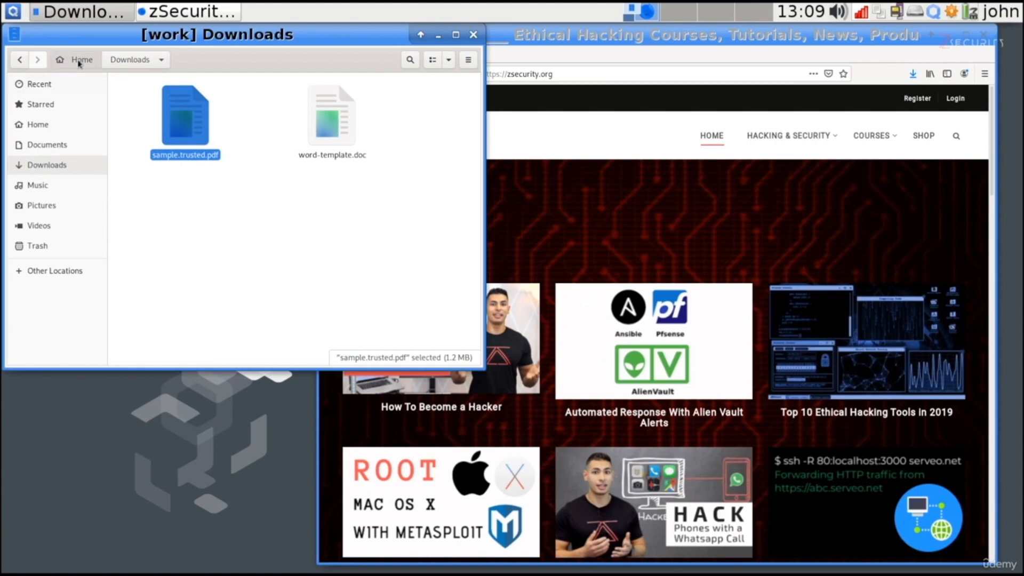
From the home folder, enter QubesUntrustedPDFs and select the original sample.pdf
left_click(83, 60)
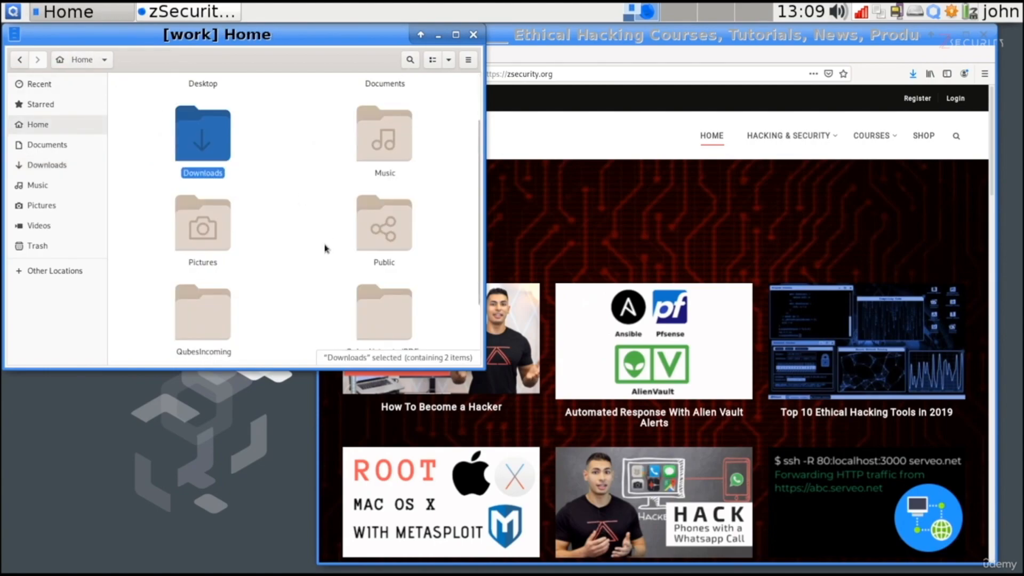
scroll("down", 3)
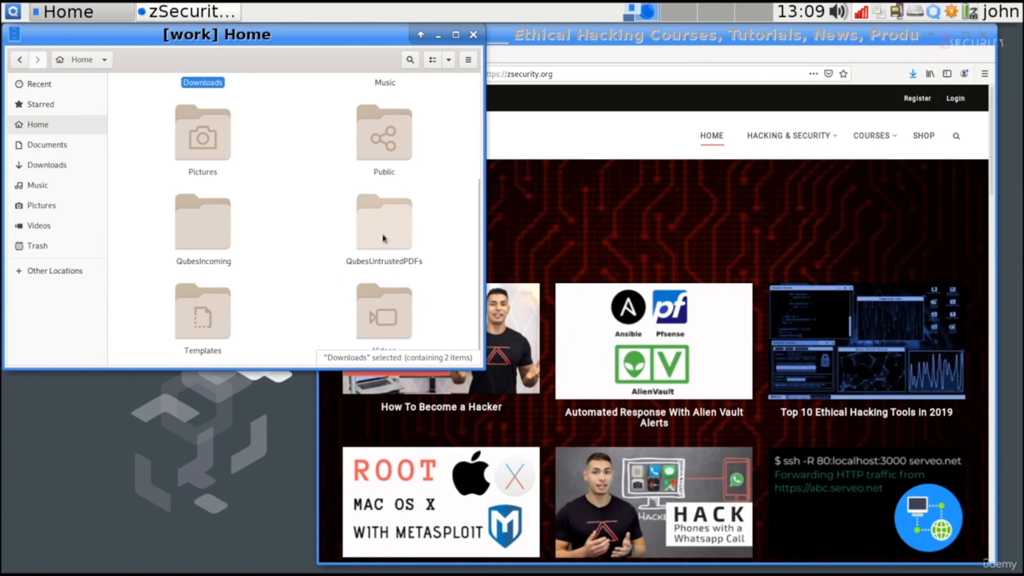
double_click(384, 222)
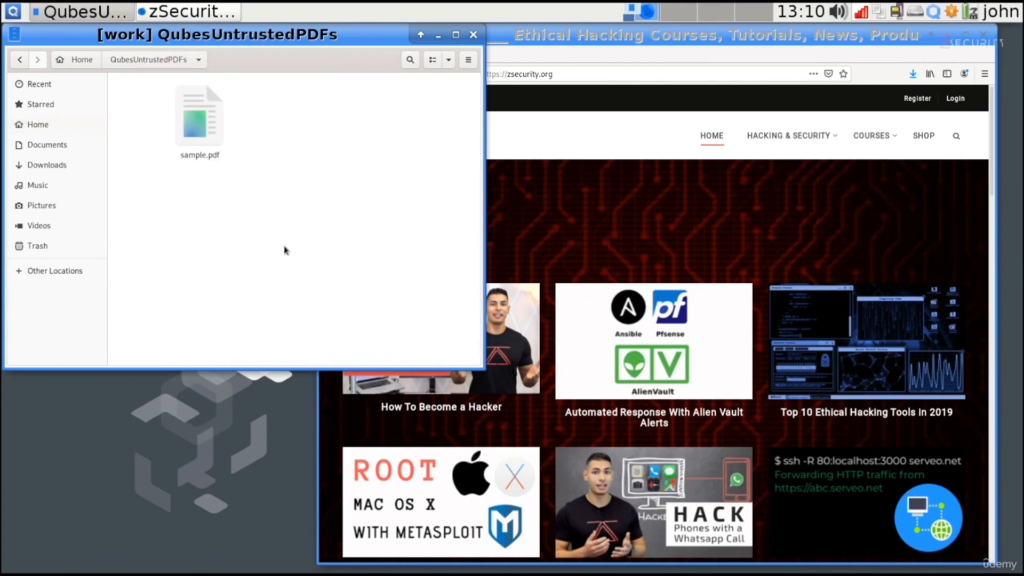
left_click(199, 115)
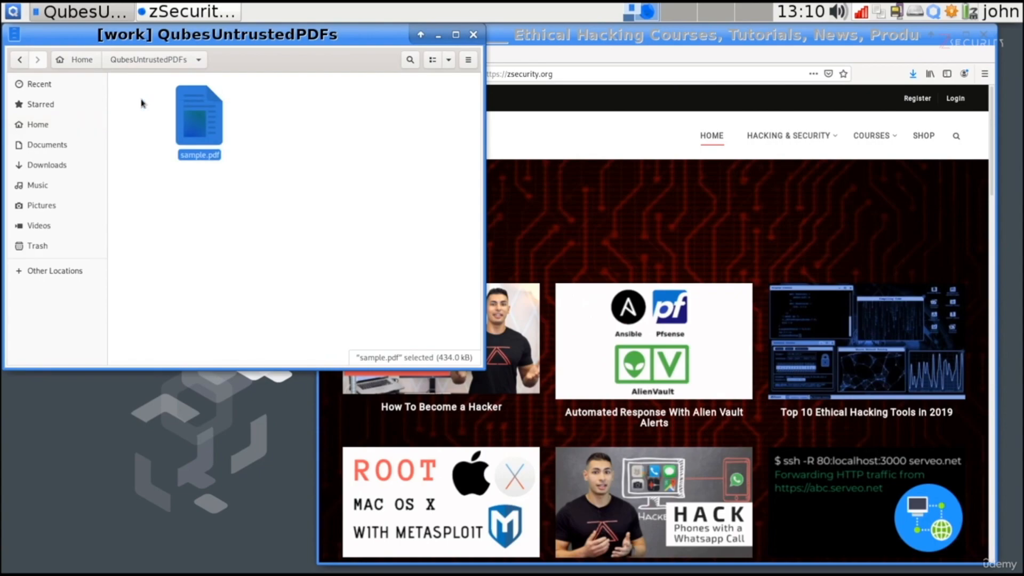